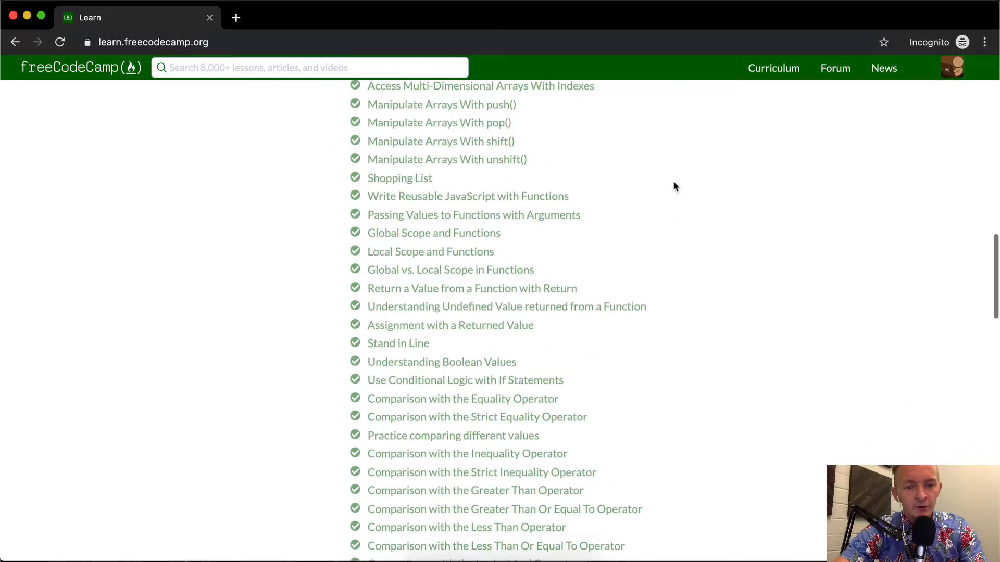
Open the 'Adding a Default Option in Switch Statements' lesson from the curriculum list
scroll("down", 3)
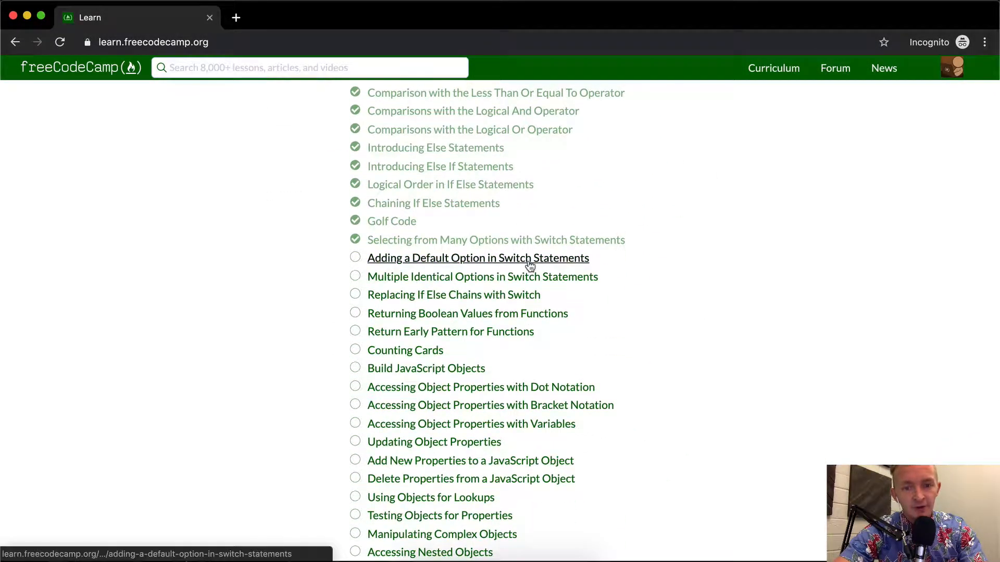
left_click(478, 257)
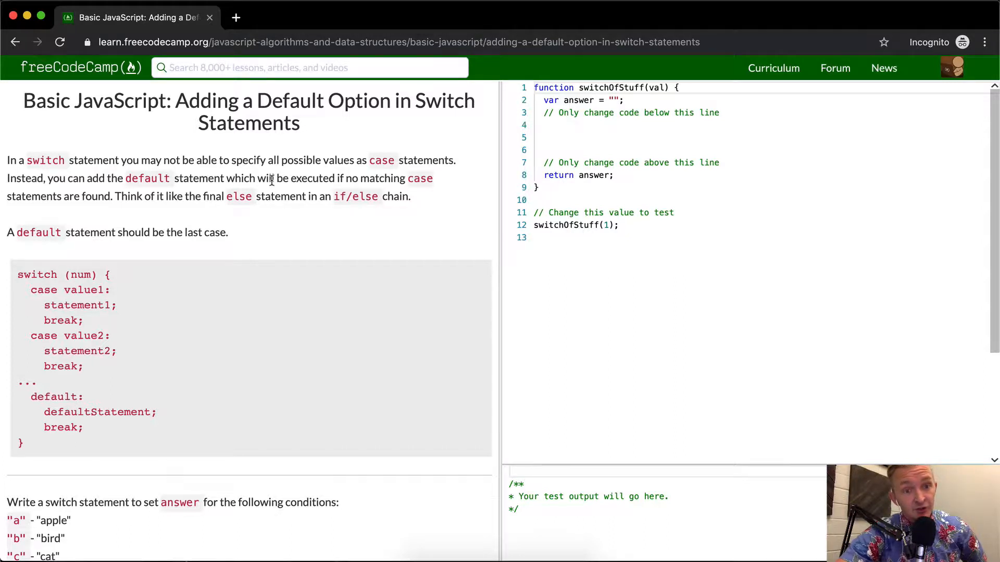
mouse_move(81, 205)
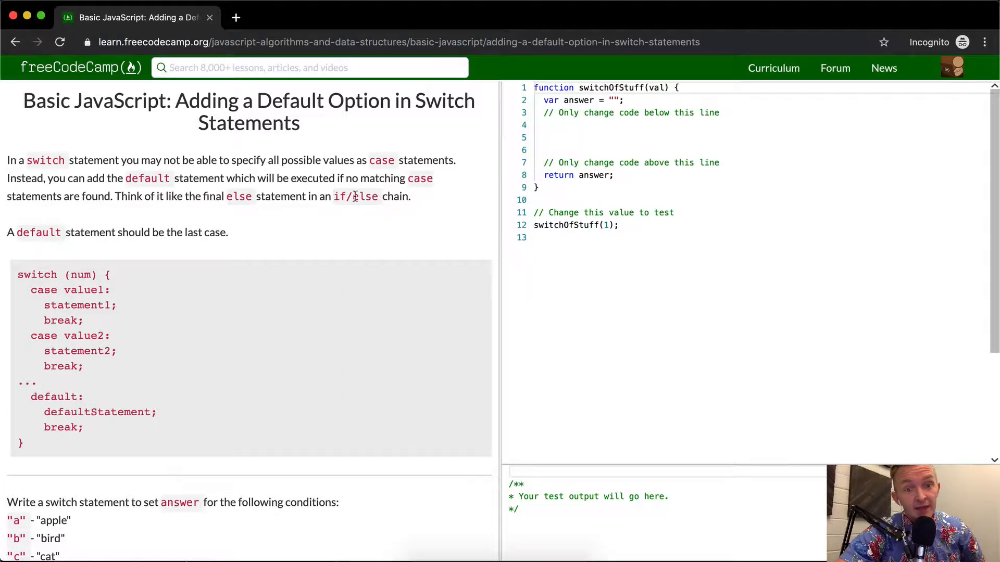
mouse_move(72, 249)
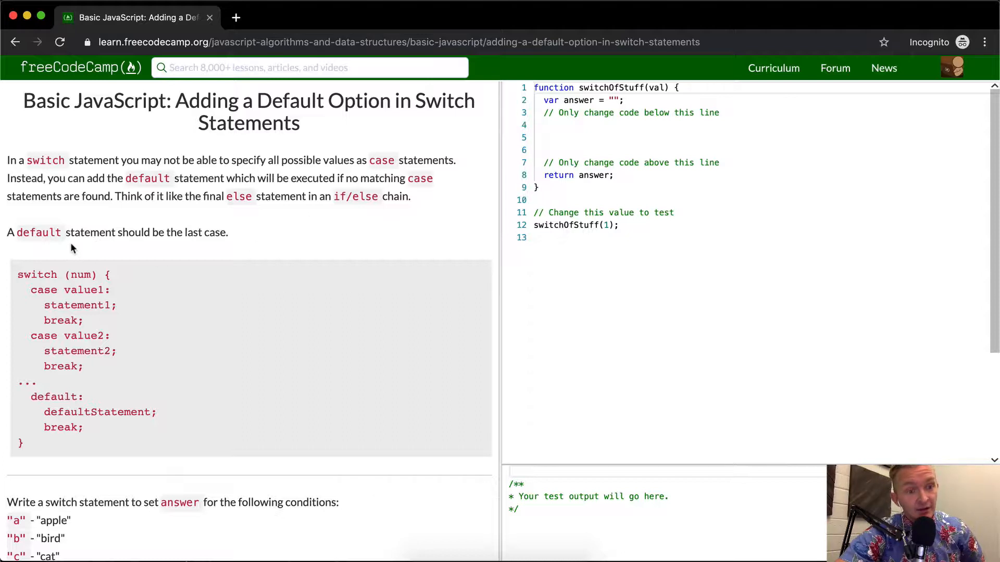
mouse_move(166, 239)
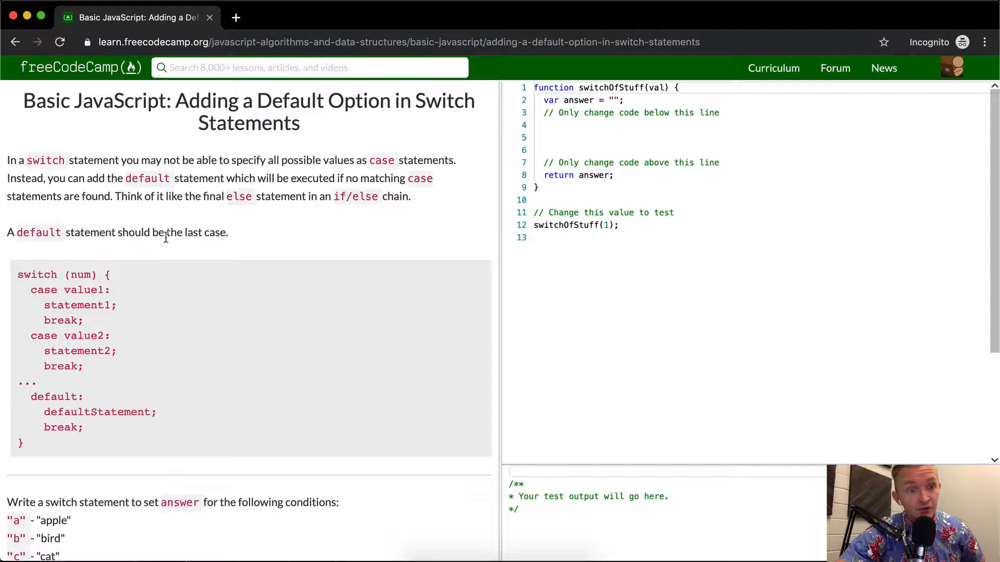
mouse_move(69, 444)
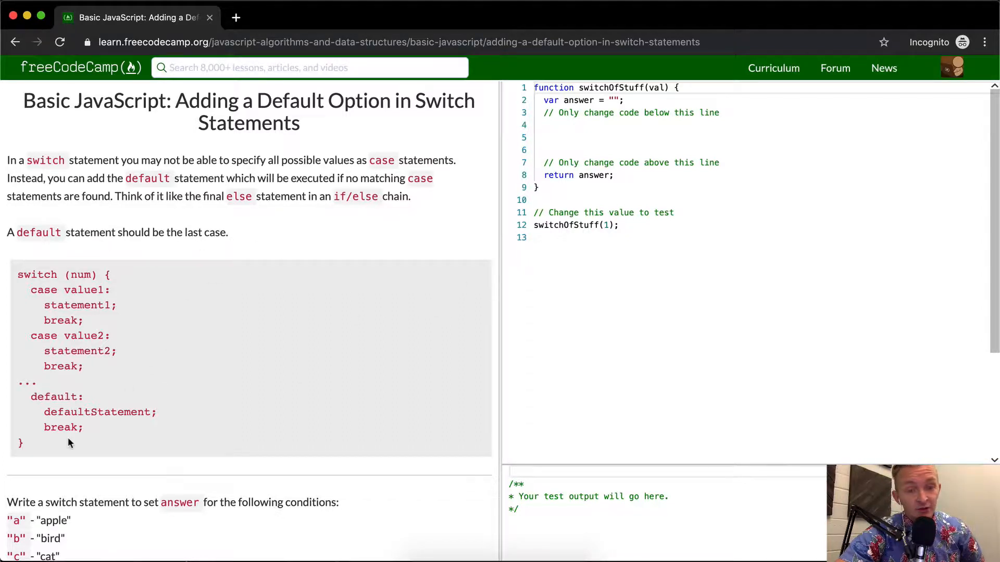
mouse_move(98, 364)
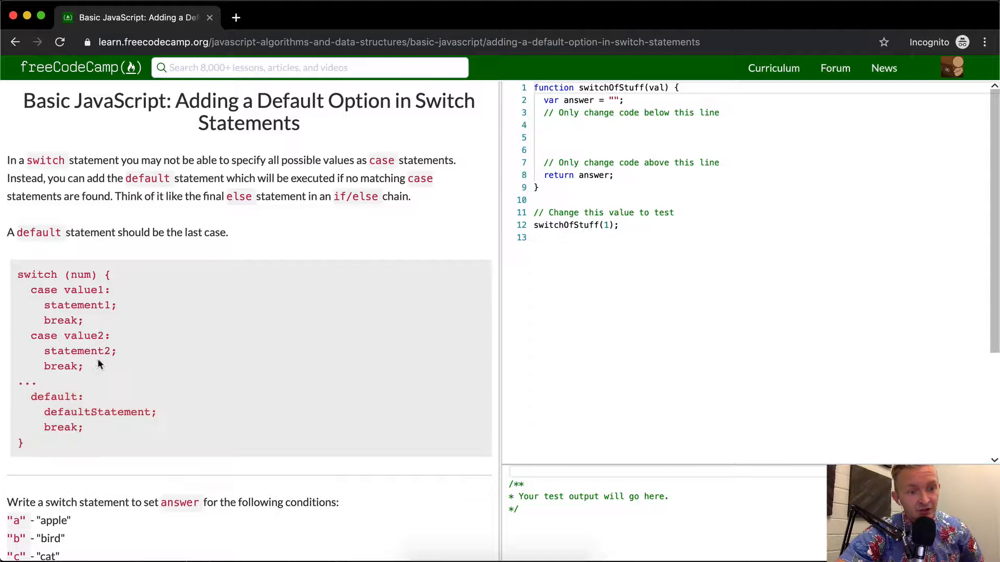
mouse_move(109, 428)
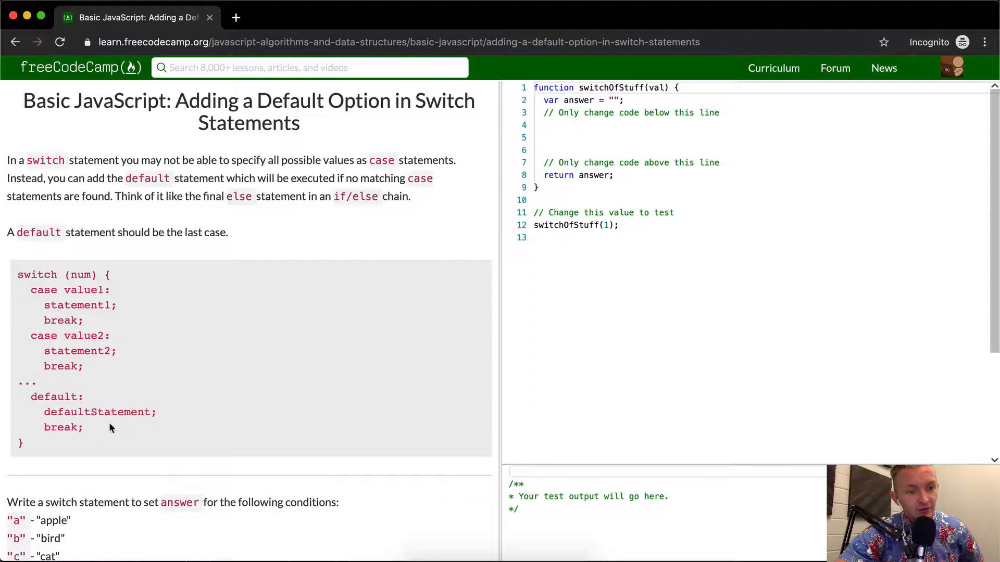
scroll("down", 3)
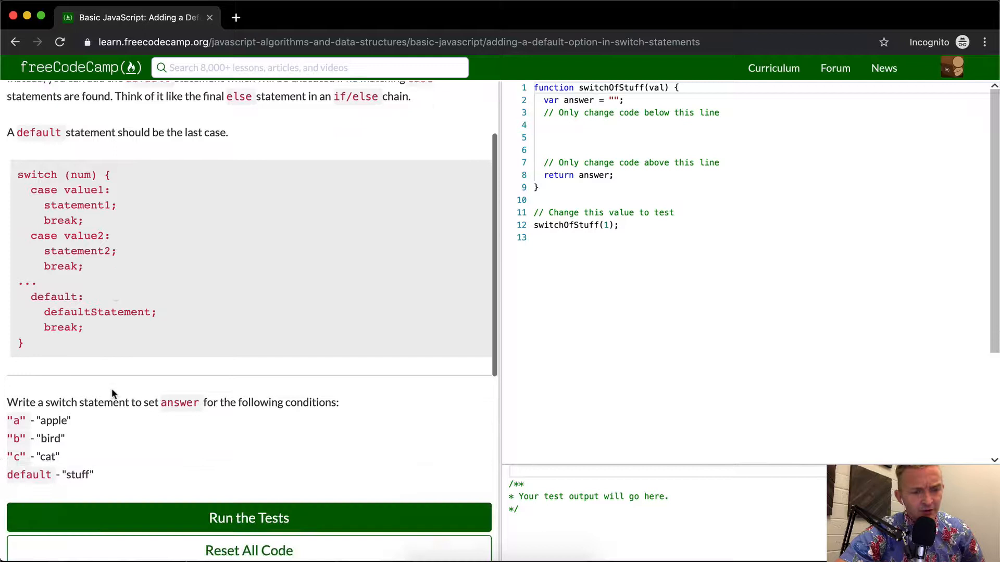
scroll("down", 3)
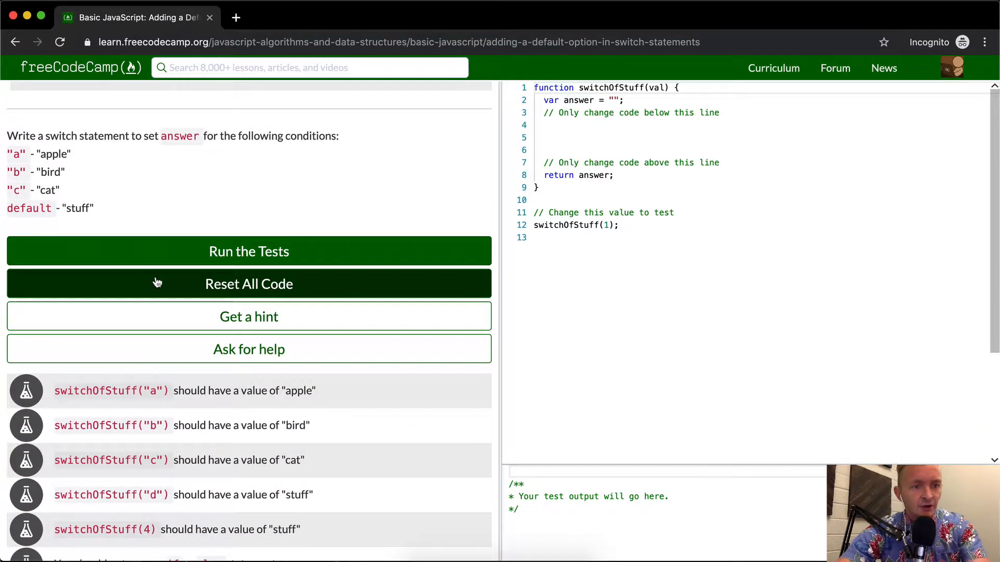
mouse_move(35, 163)
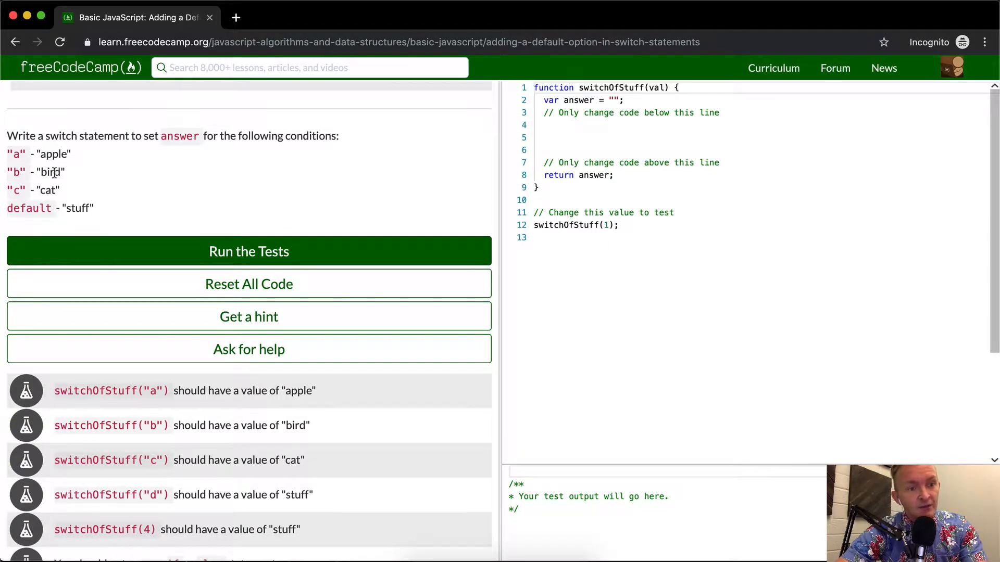
mouse_move(491, 205)
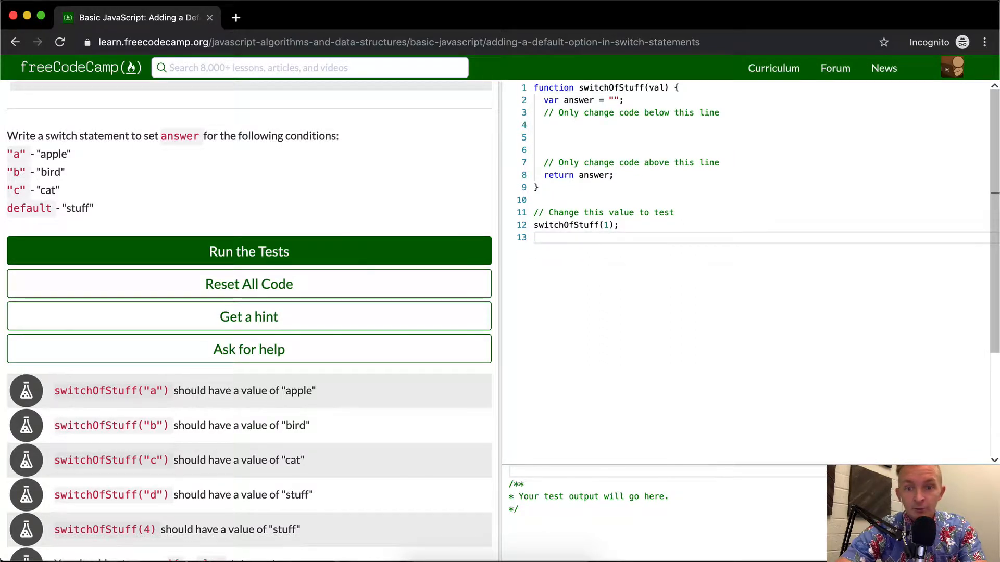
Add console.log(switchOfStuff('')) below the function to log its result
type("console.log(")
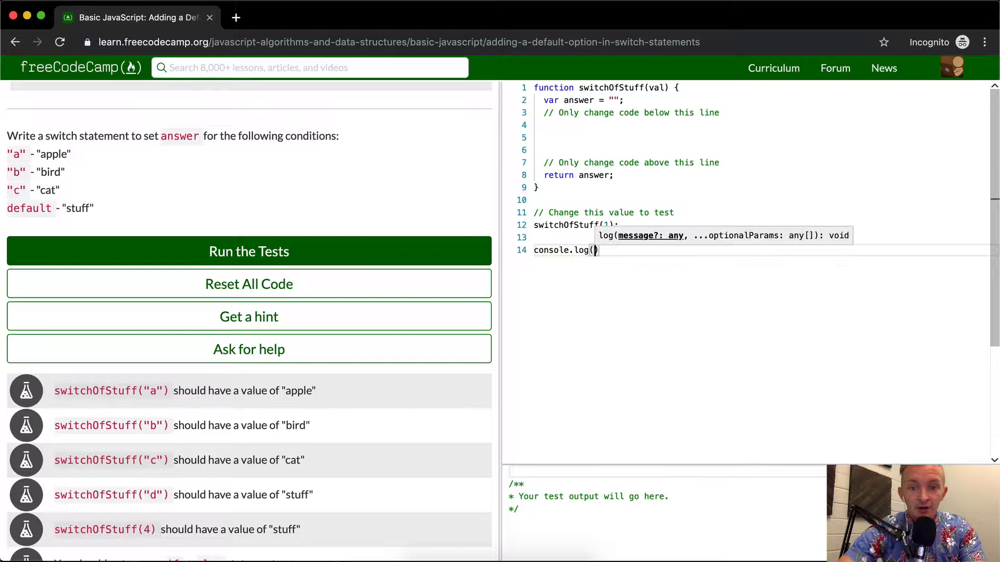
type("switchOfStuff(")
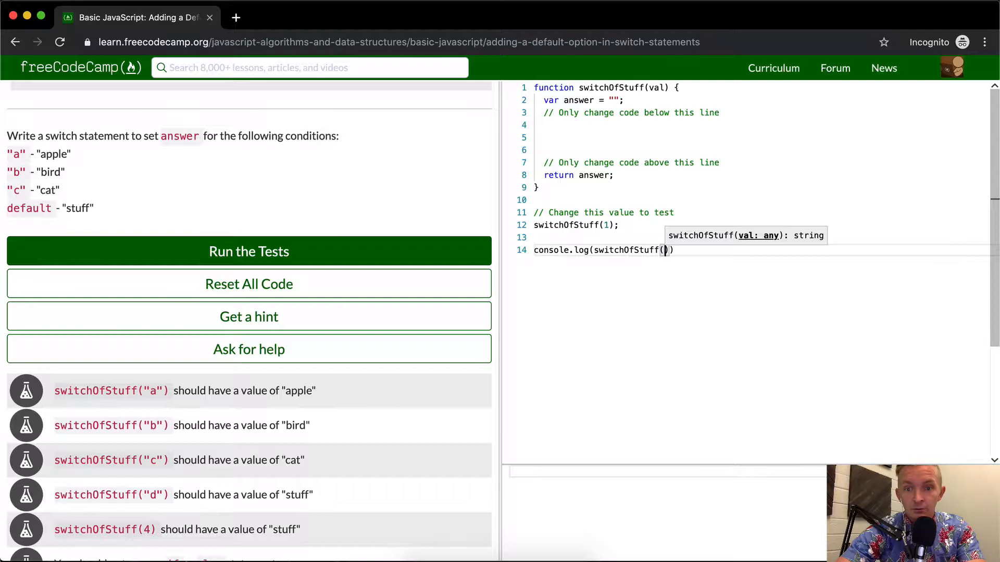
type("adz")
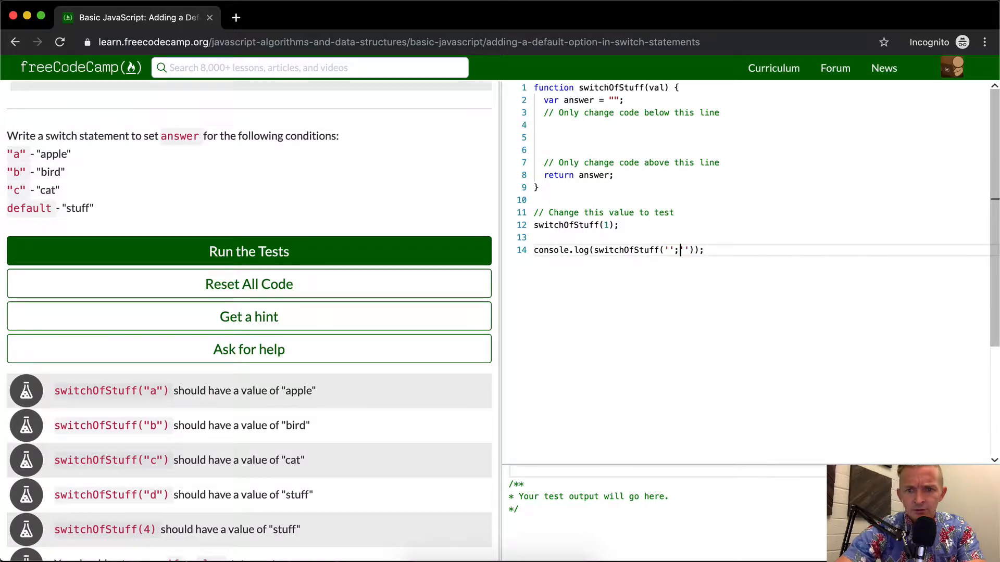
key("Backspace")
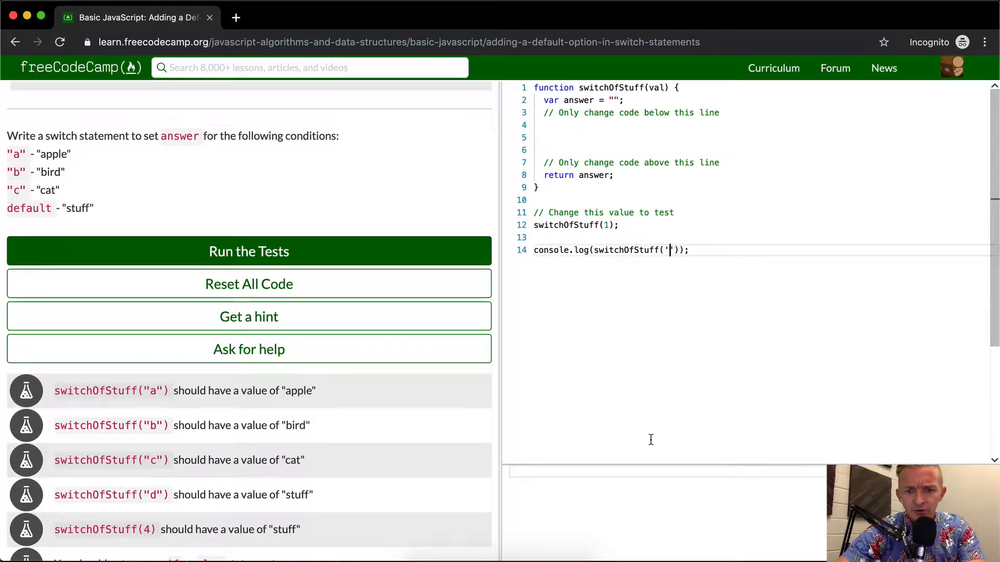
mouse_move(545, 483)
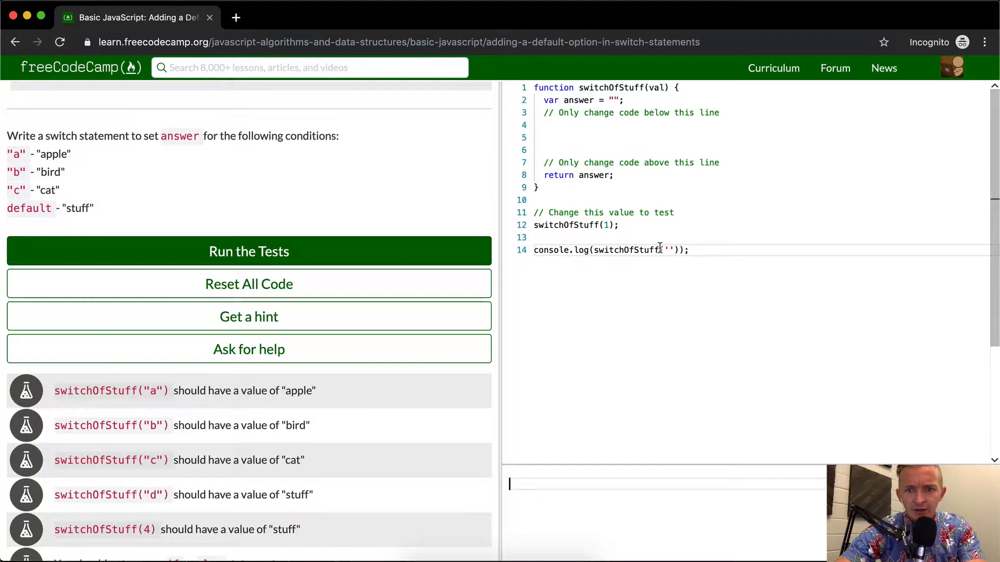
mouse_move(660, 87)
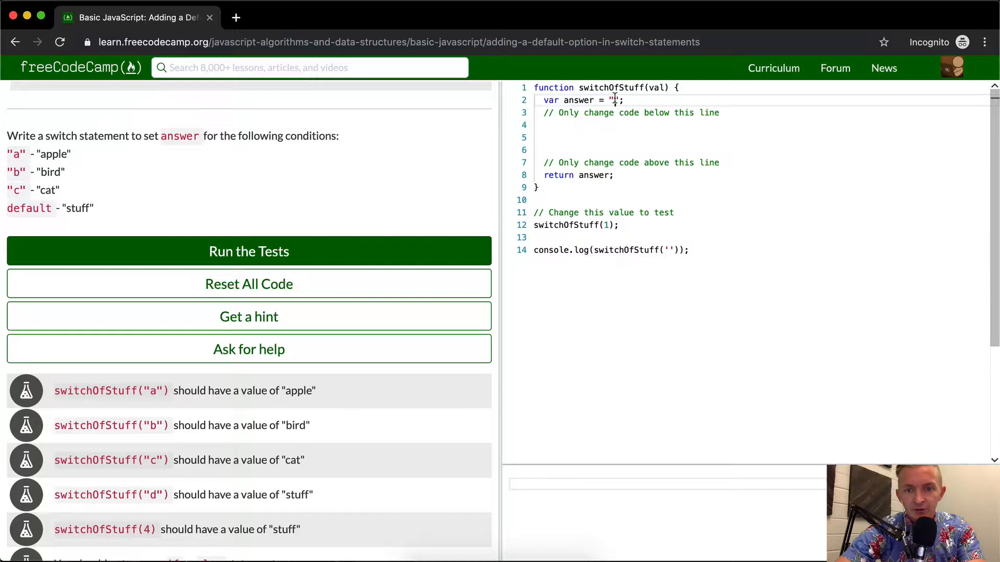
Initialise answer to "empty string" so the console prints empty string
type("empy")
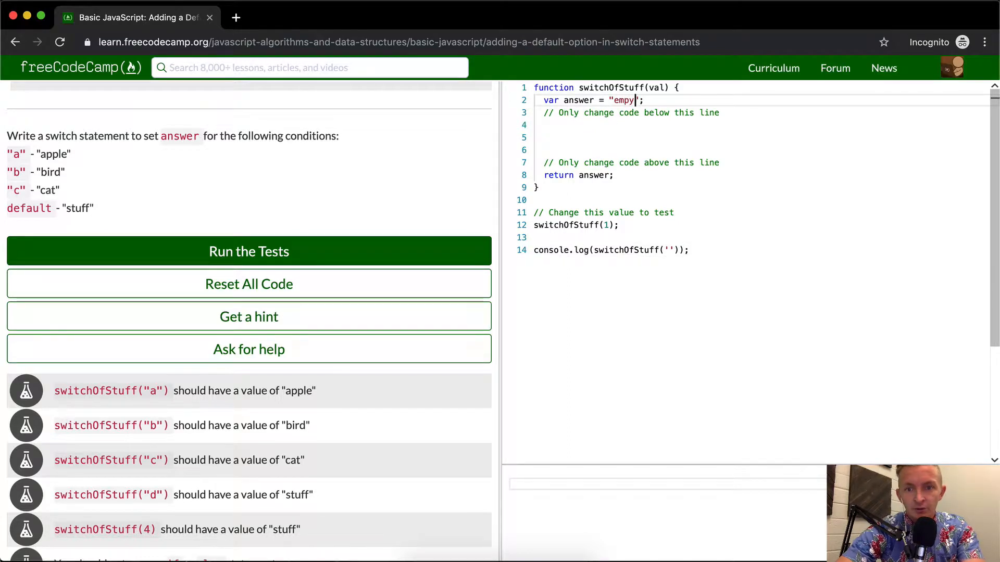
type("ty string")
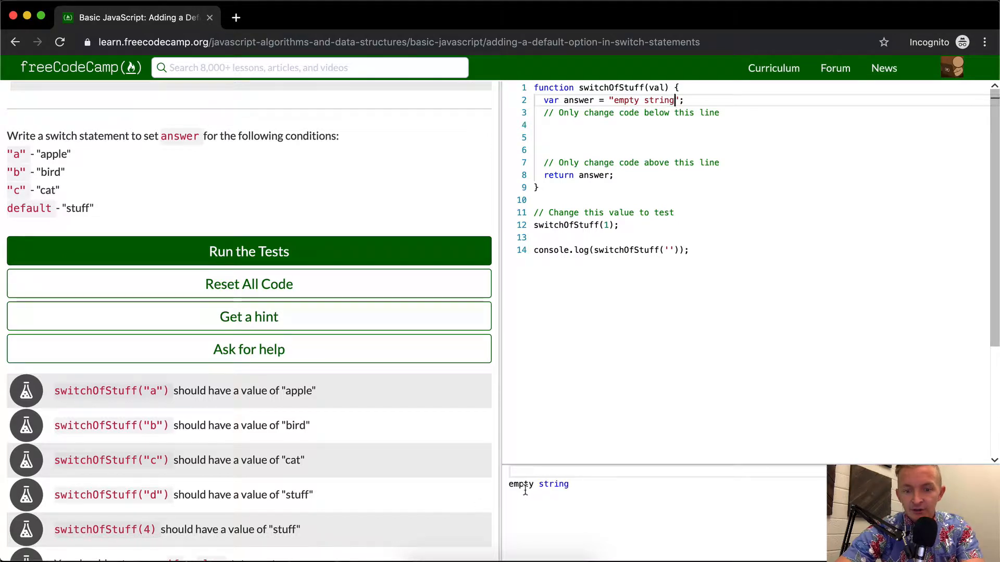
mouse_move(570, 486)
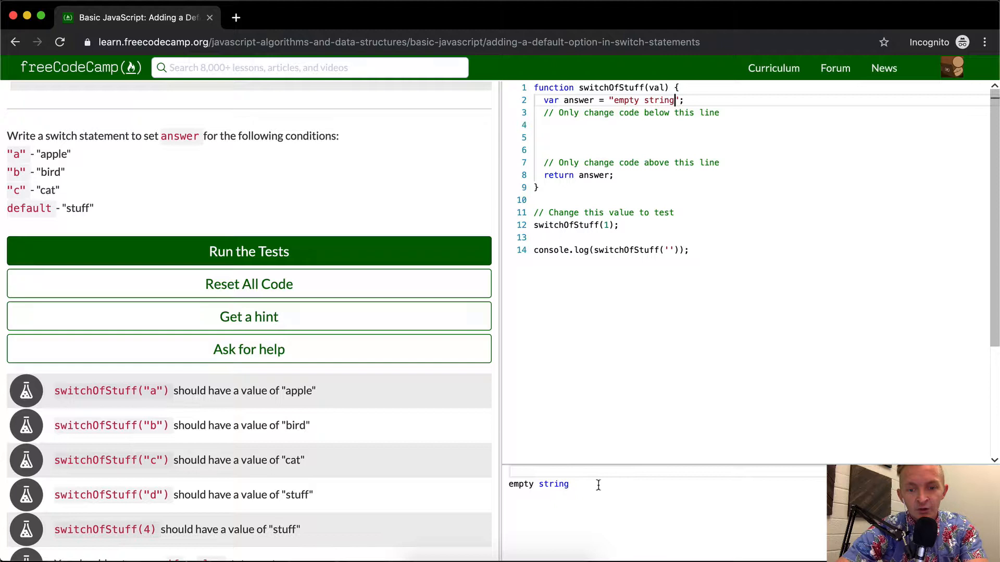
mouse_move(586, 157)
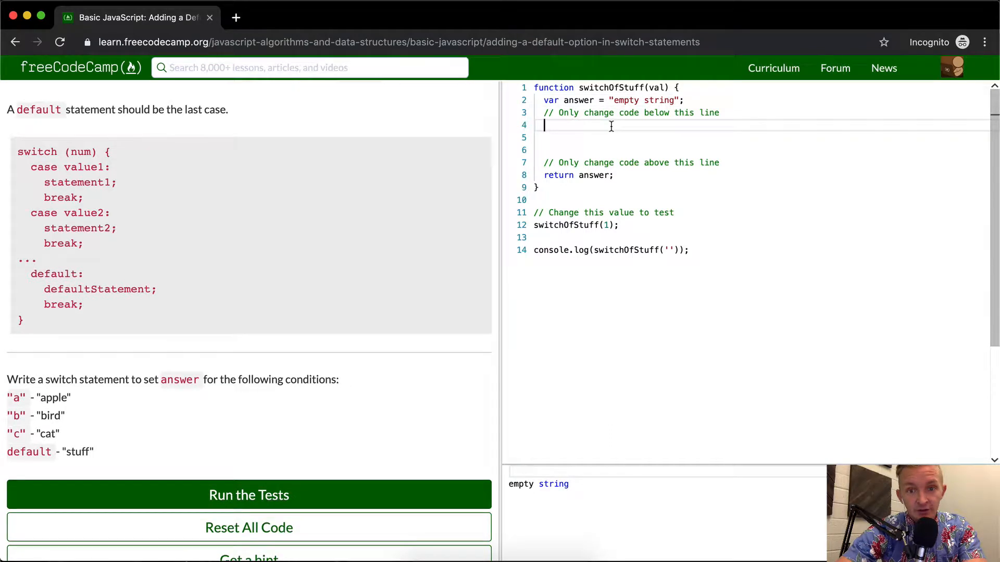
Write a switch (val) block with a case "a": label
type("switch (val) {")
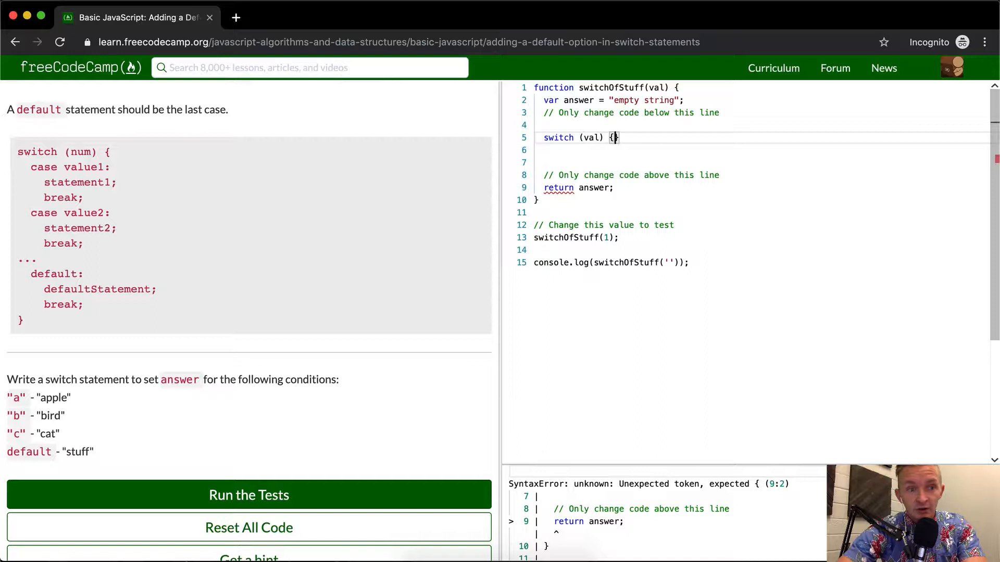
type("}")
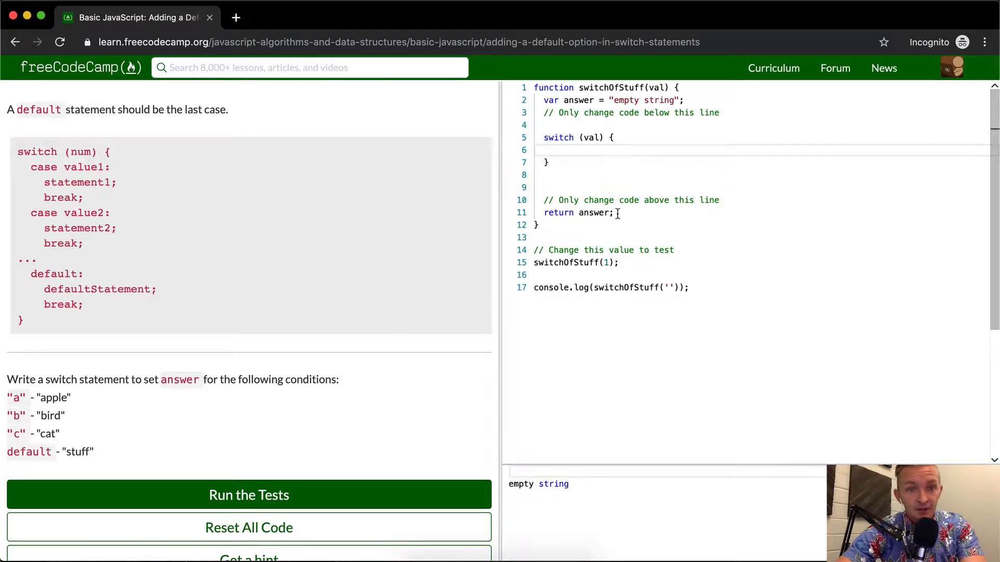
type("case")
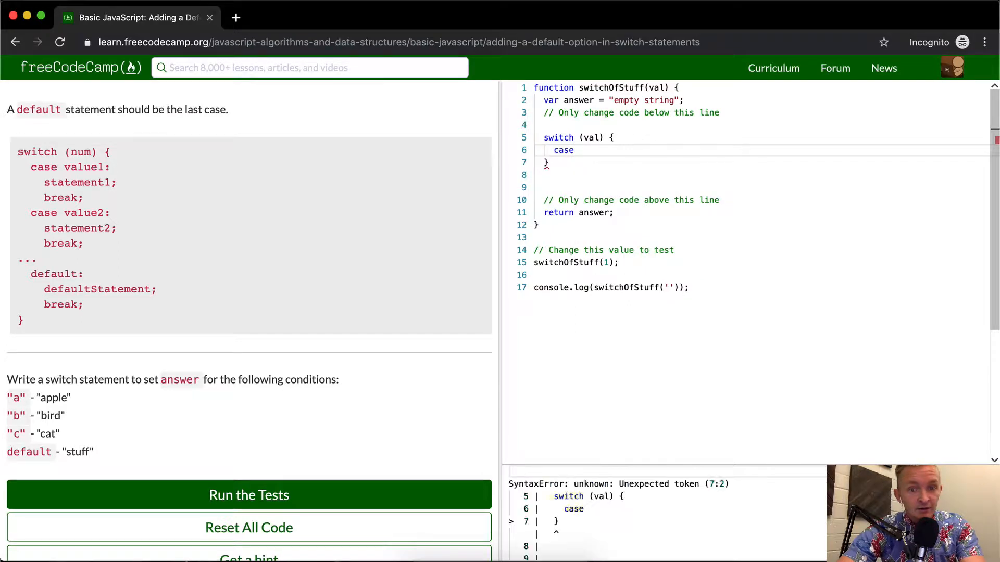
type("\"")
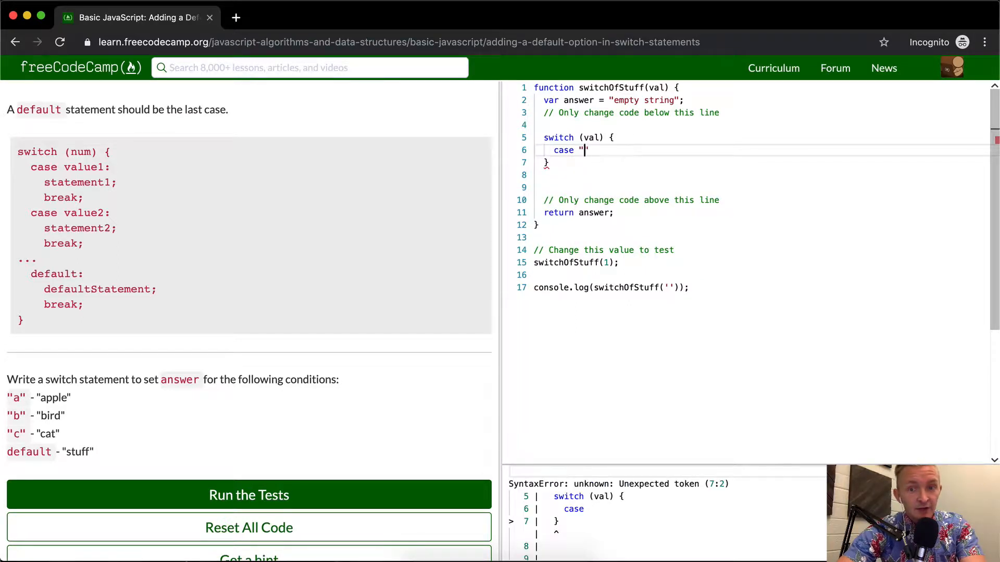
type("\"")
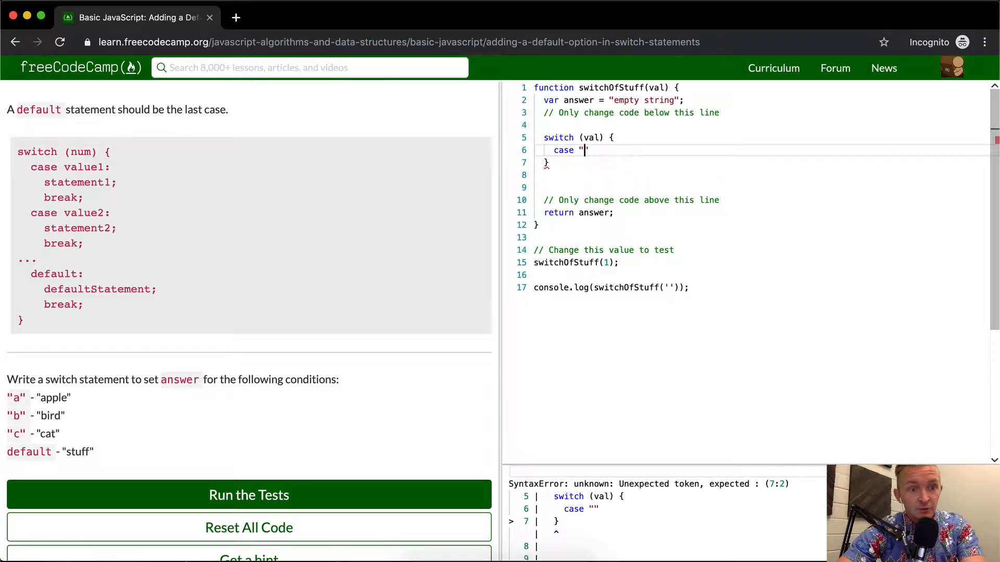
type("a")
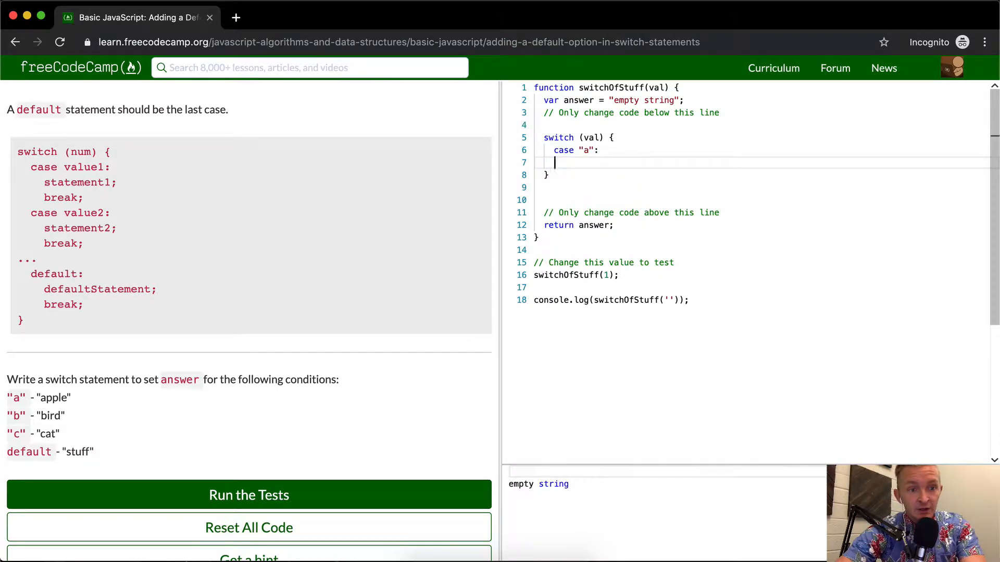
Make case "a" return "apple" followed by break;
type("return ;")
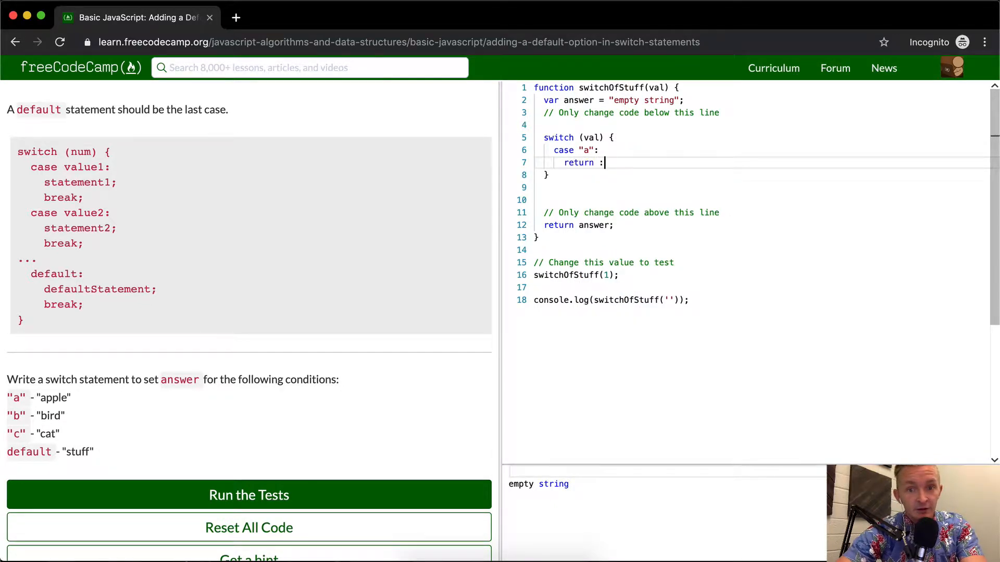
type("appl\"")
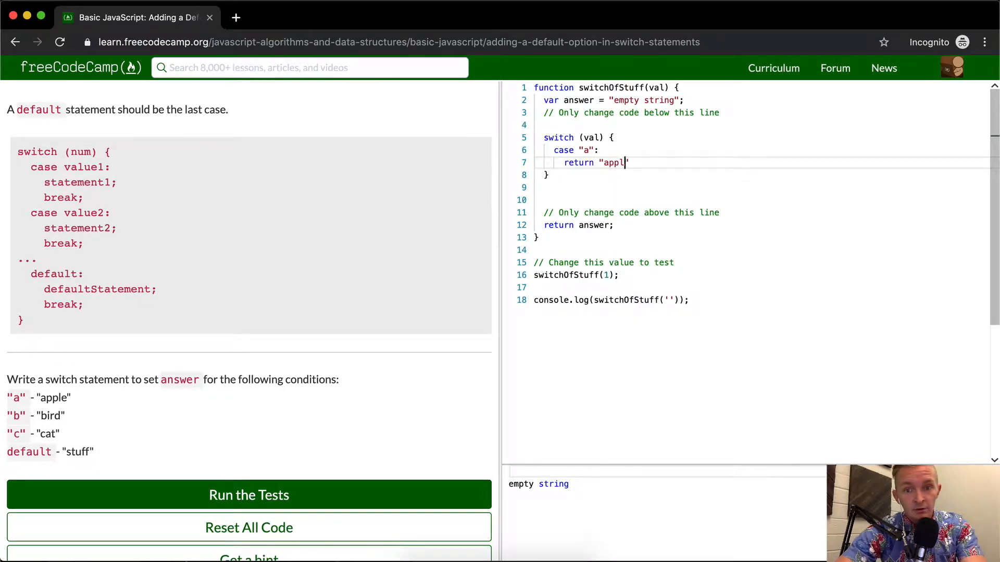
type("e\";")
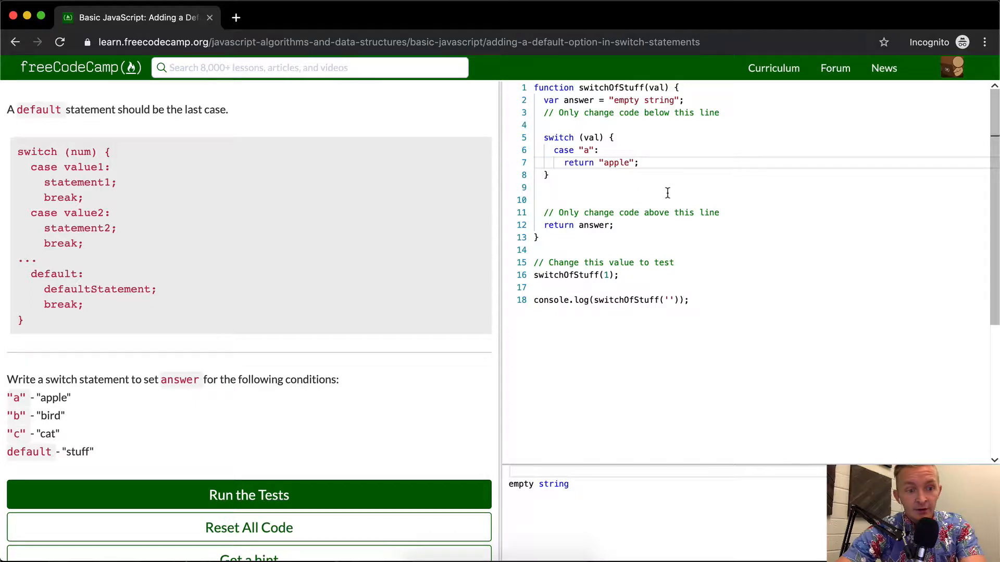
type("break;")
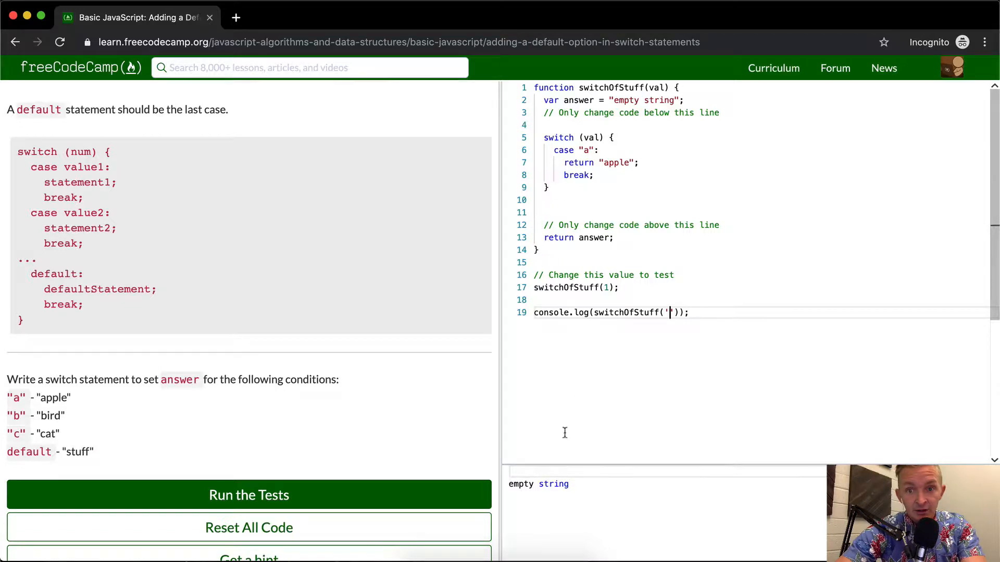
Return val from the function and log switchOfStuff('a') so the console prints apple
type("vla")
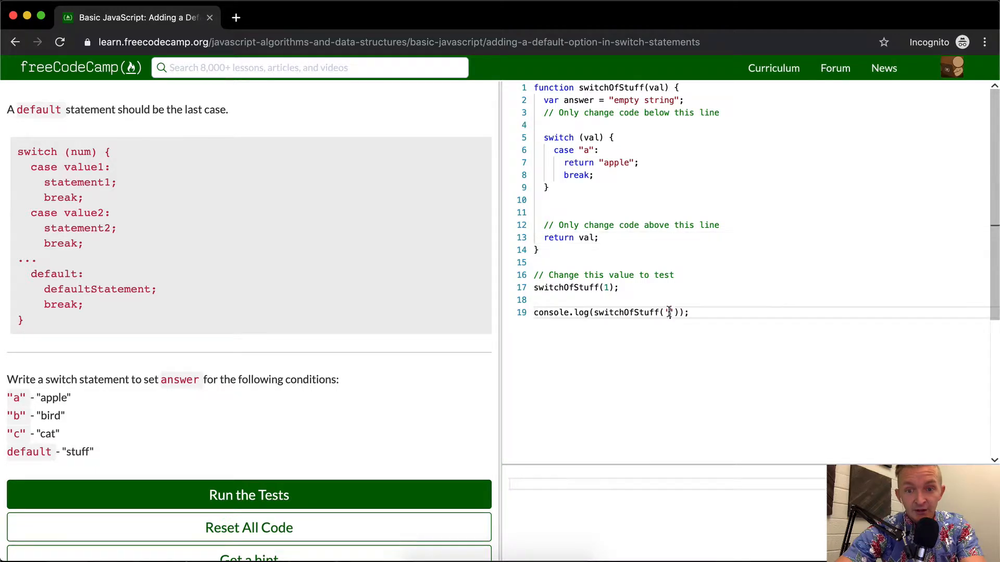
type("'a'")
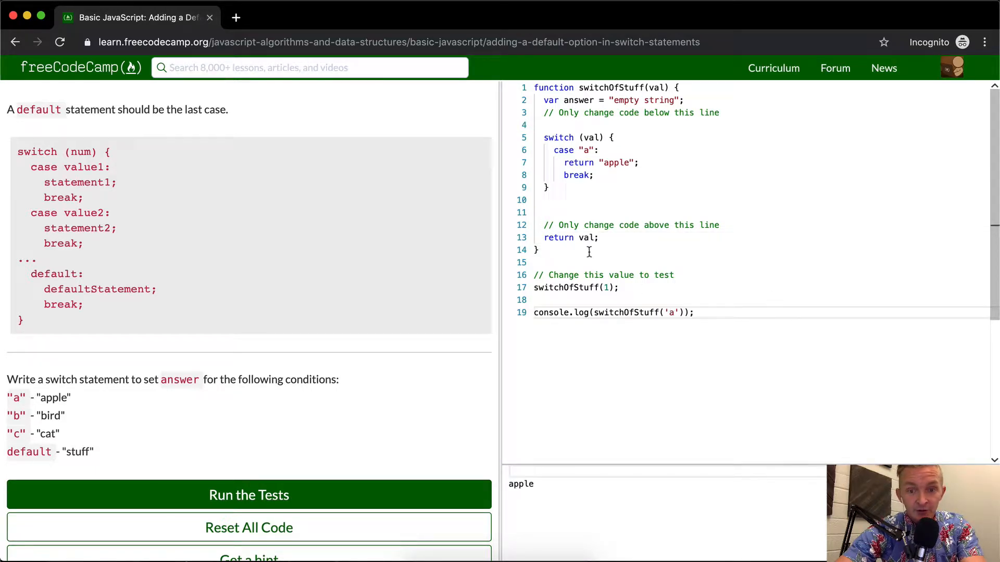
mouse_move(586, 237)
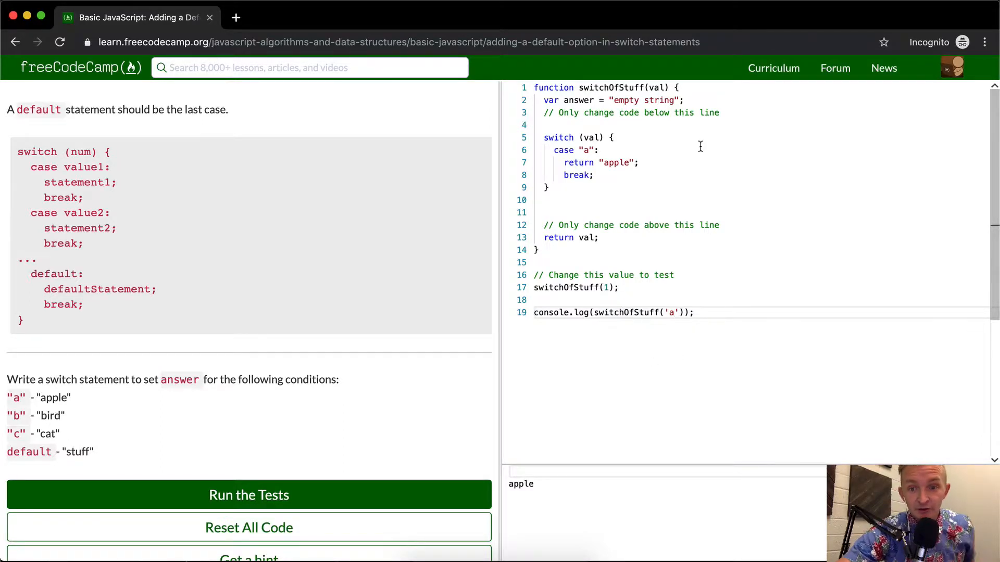
mouse_move(610, 76)
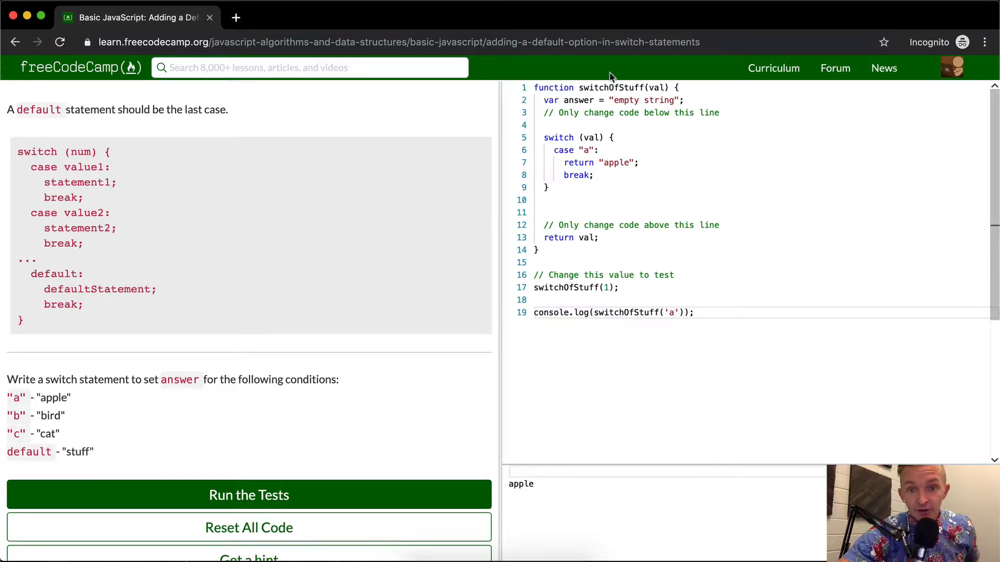
mouse_move(519, 107)
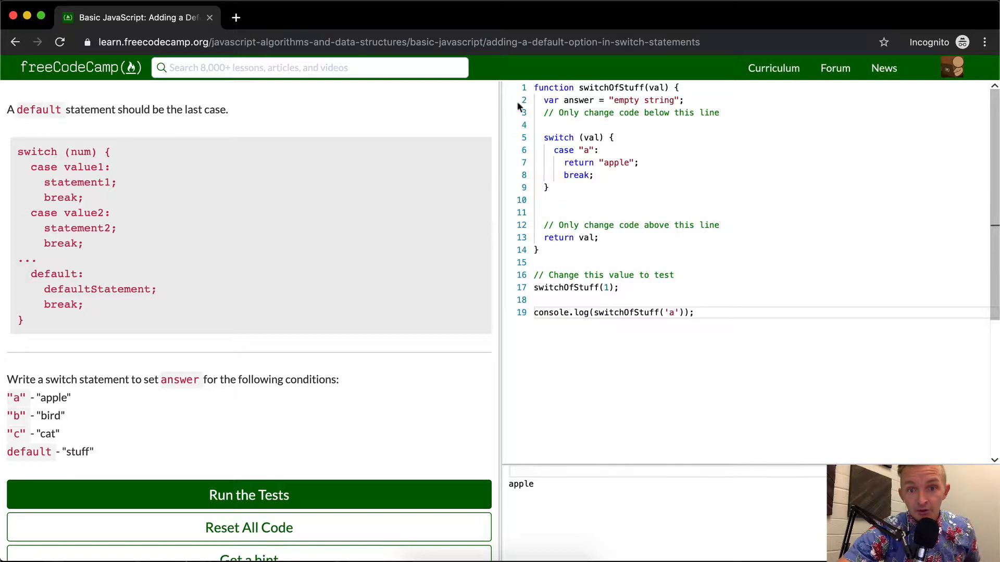
mouse_move(556, 84)
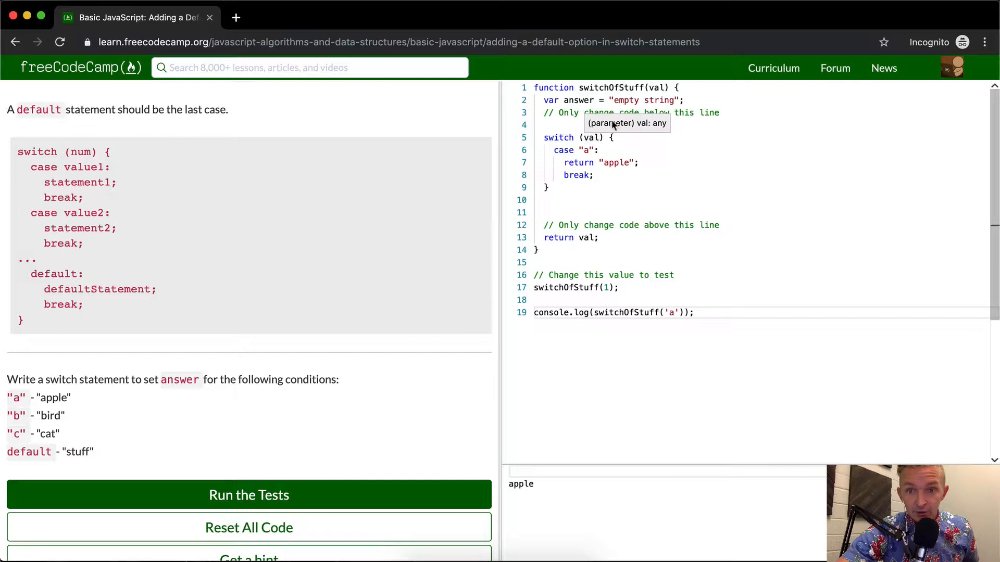
mouse_move(657, 87)
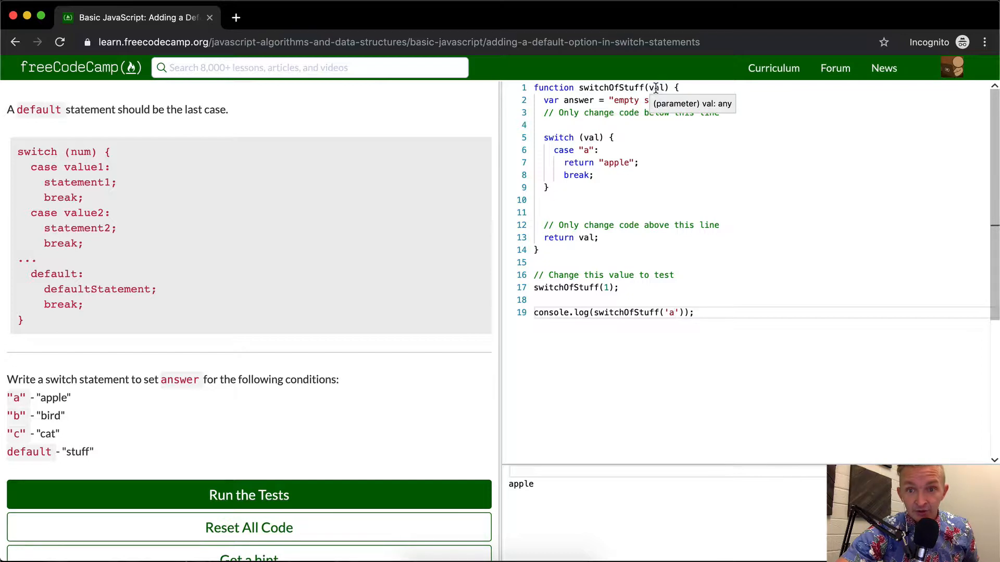
mouse_move(588, 138)
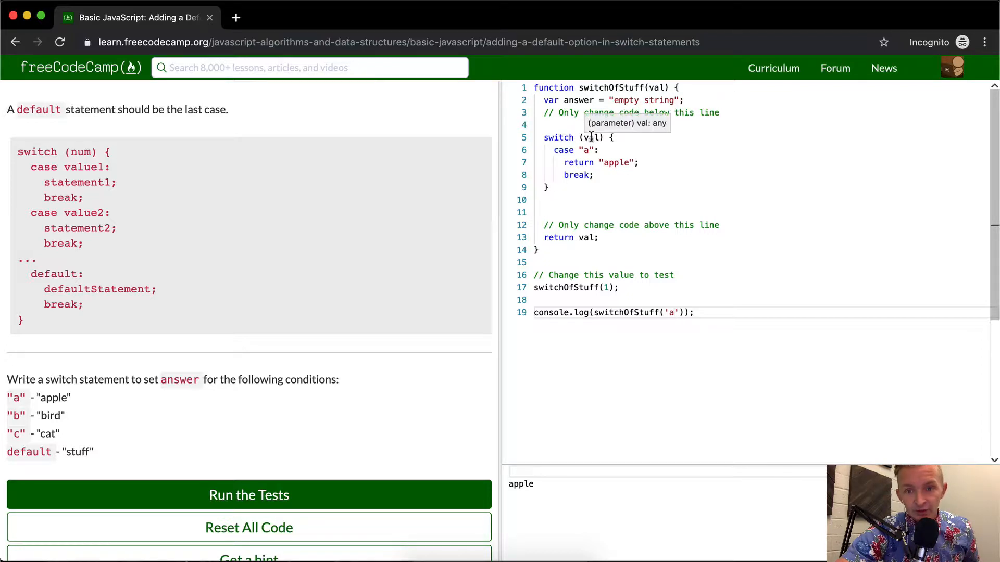
mouse_move(564, 138)
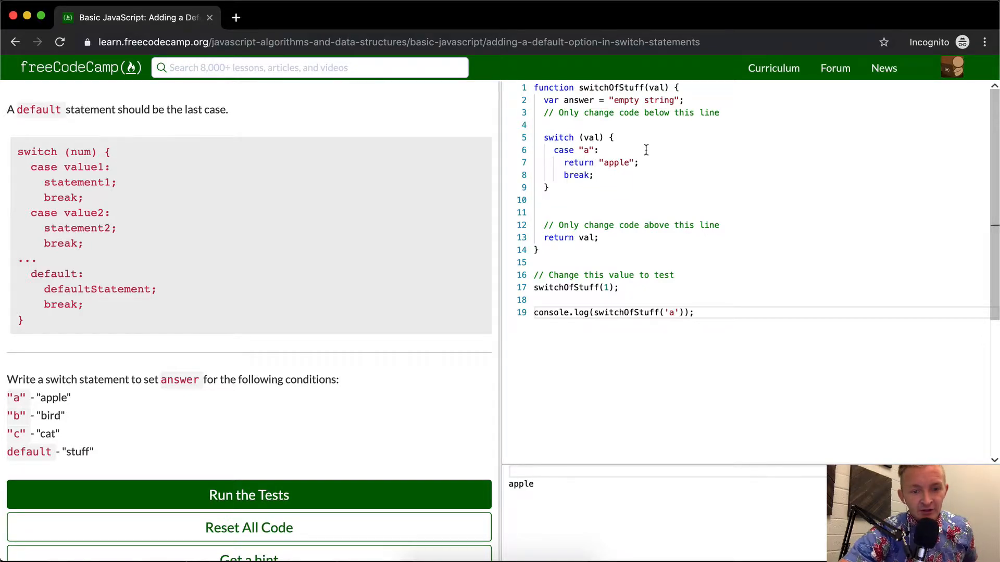
Run the challenge tests; only the apple and no-if/else checks pass
scroll("down", 3)
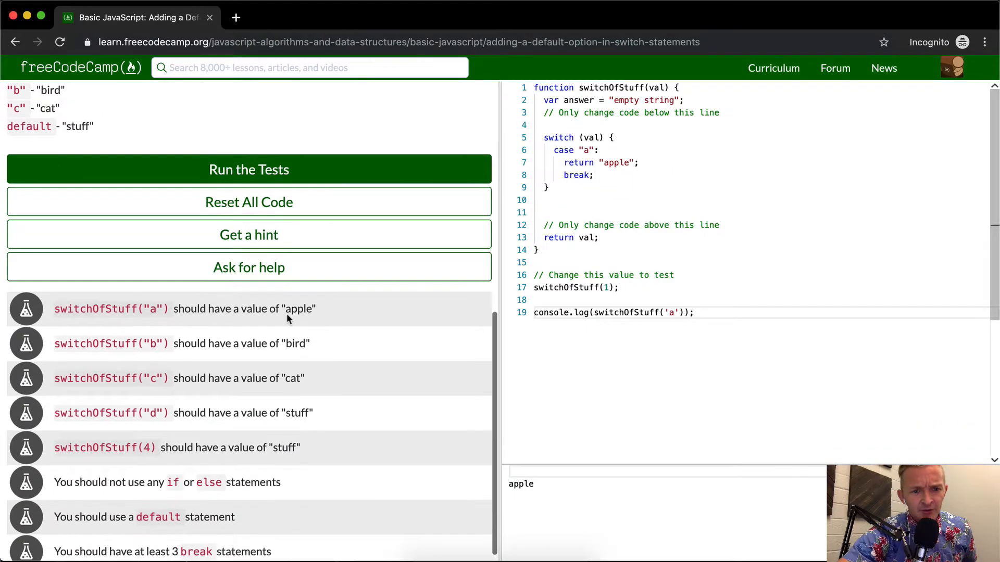
mouse_move(285, 118)
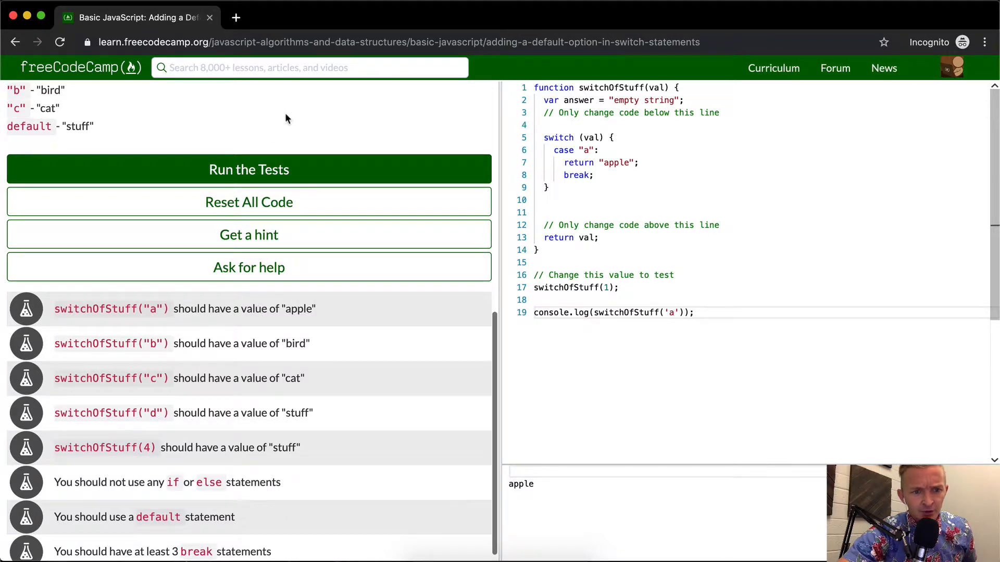
left_click(249, 168)
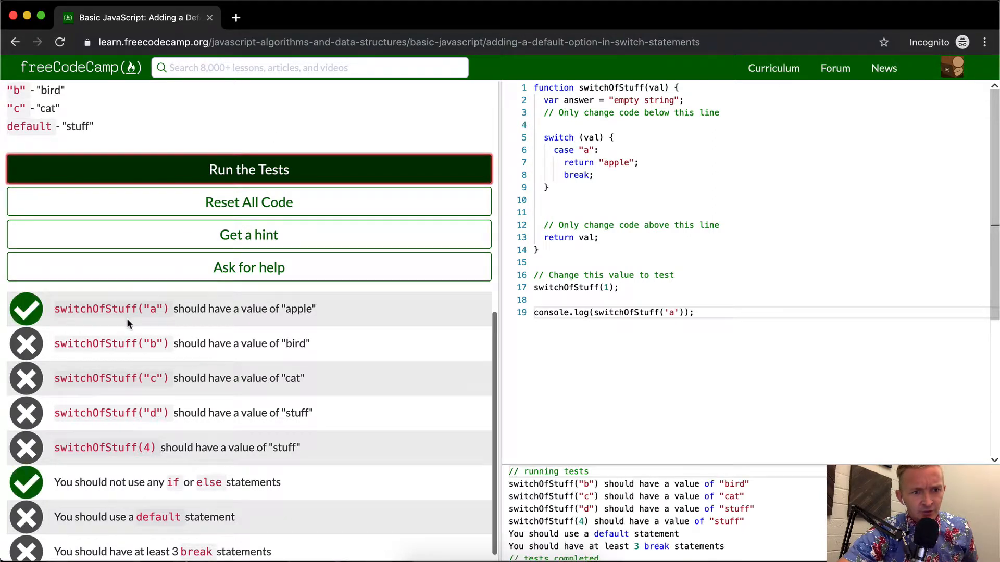
mouse_move(135, 343)
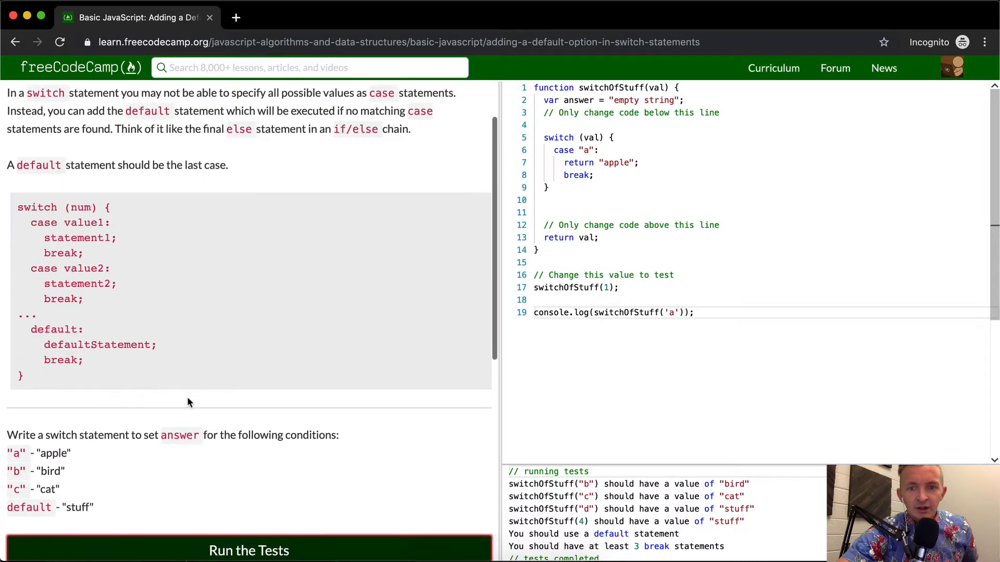
Have case "a" assign answer = "apple" and return answer from the function
scroll("down", 3)
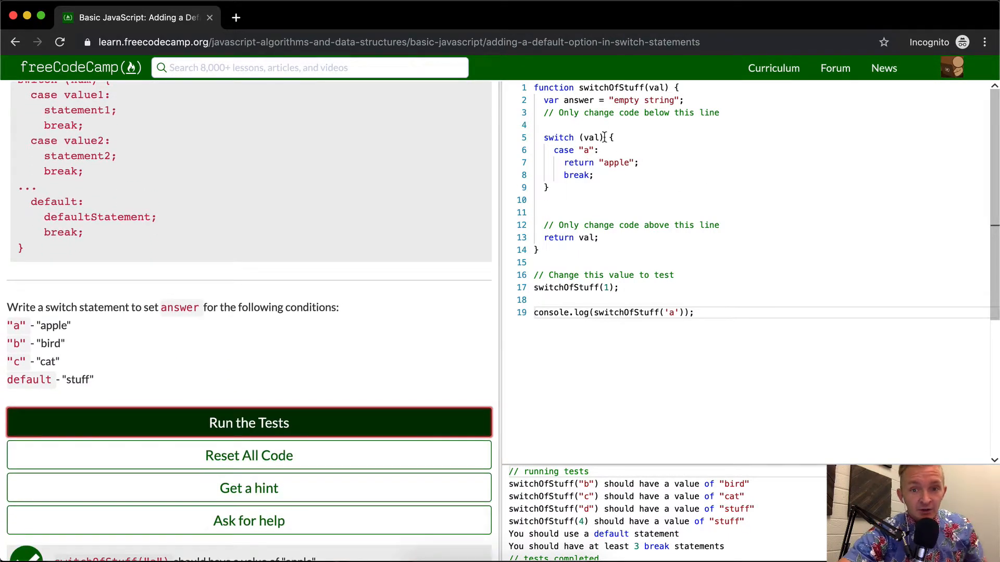
type("answer =")
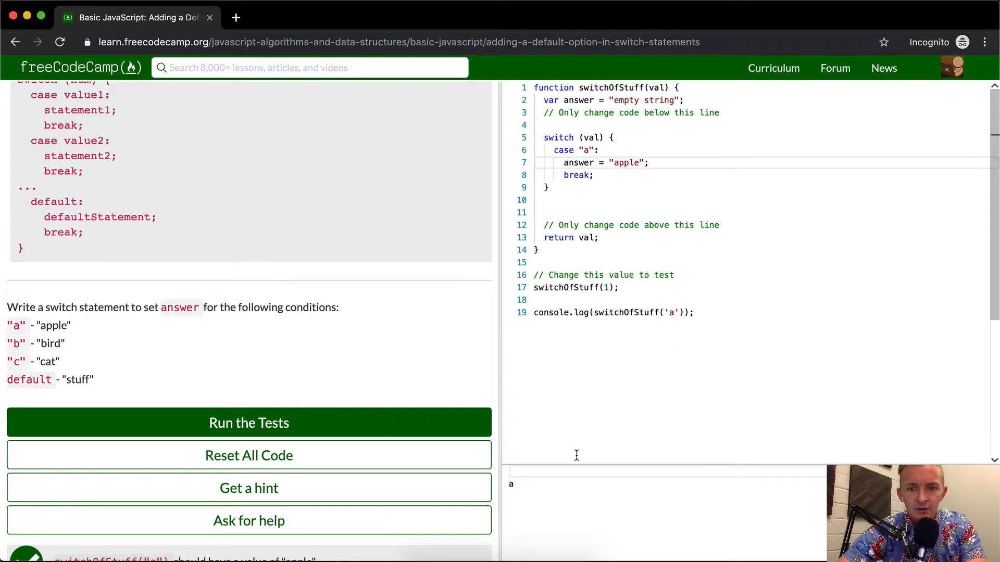
mouse_move(583, 237)
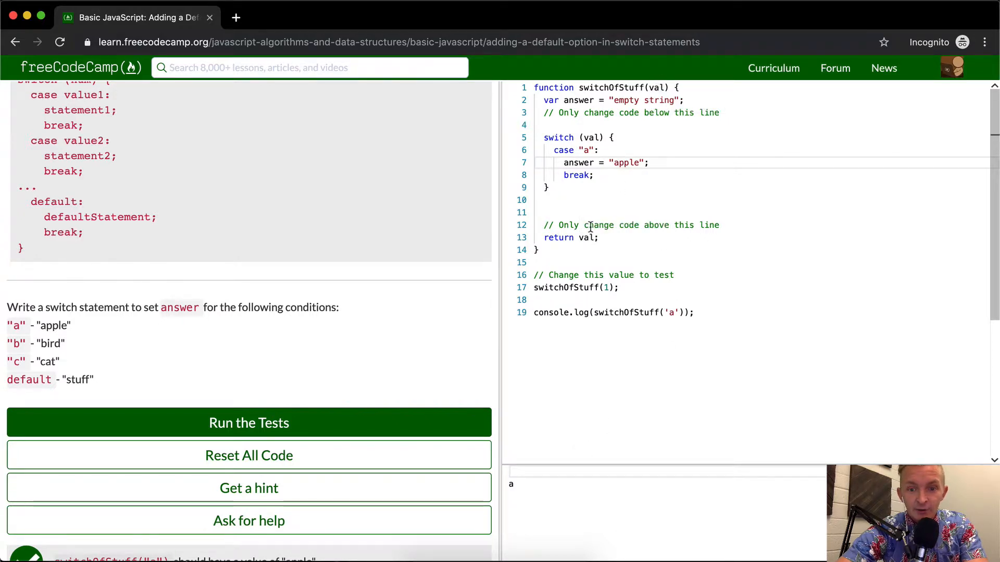
type("answer")
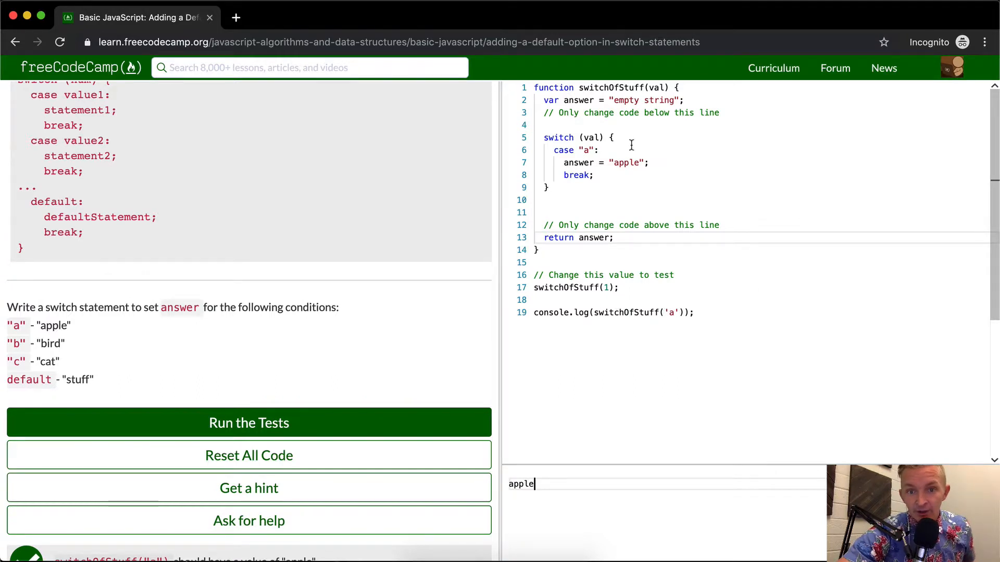
mouse_move(558, 81)
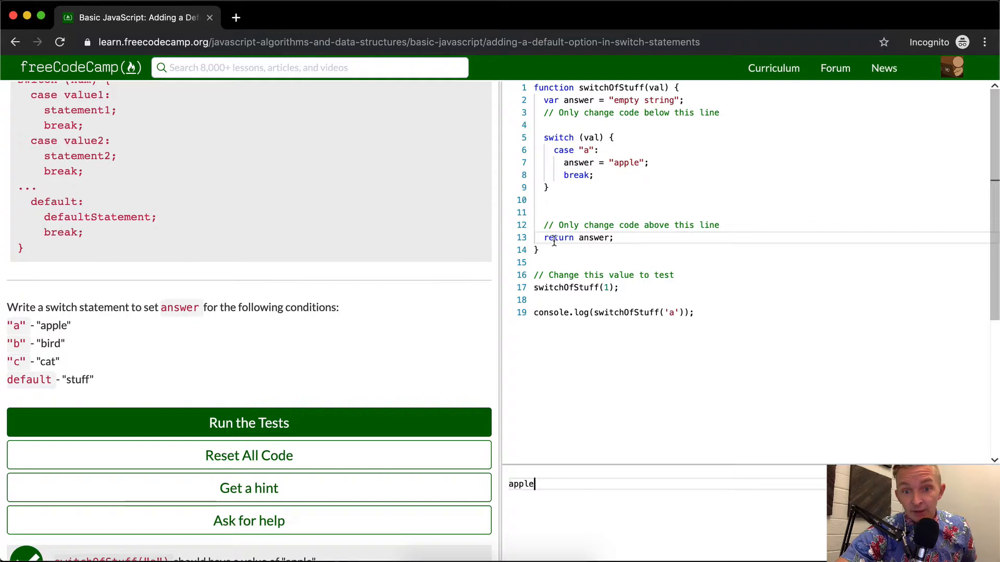
mouse_move(625, 303)
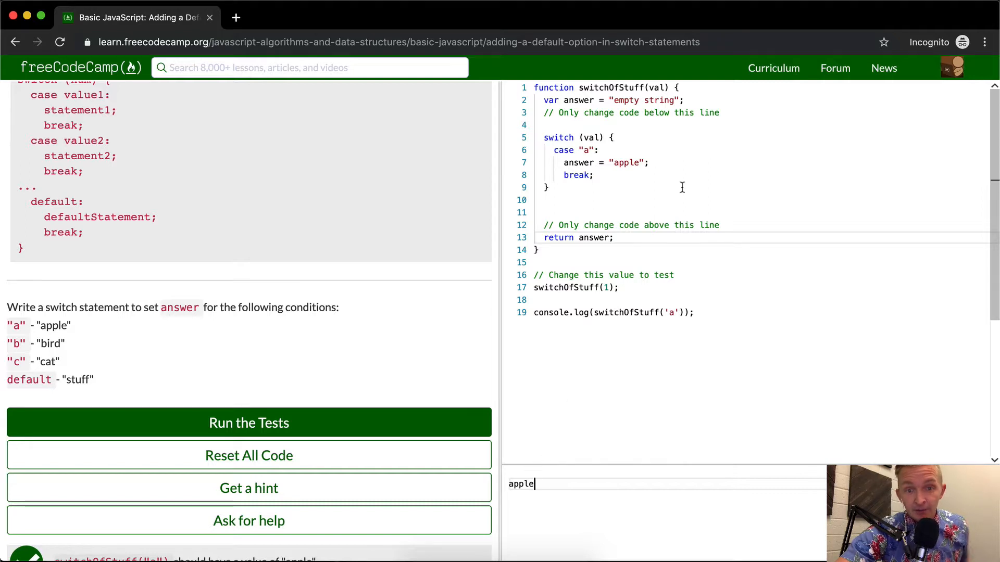
Add case "b" setting answer to "bird" with a break
key("enter")
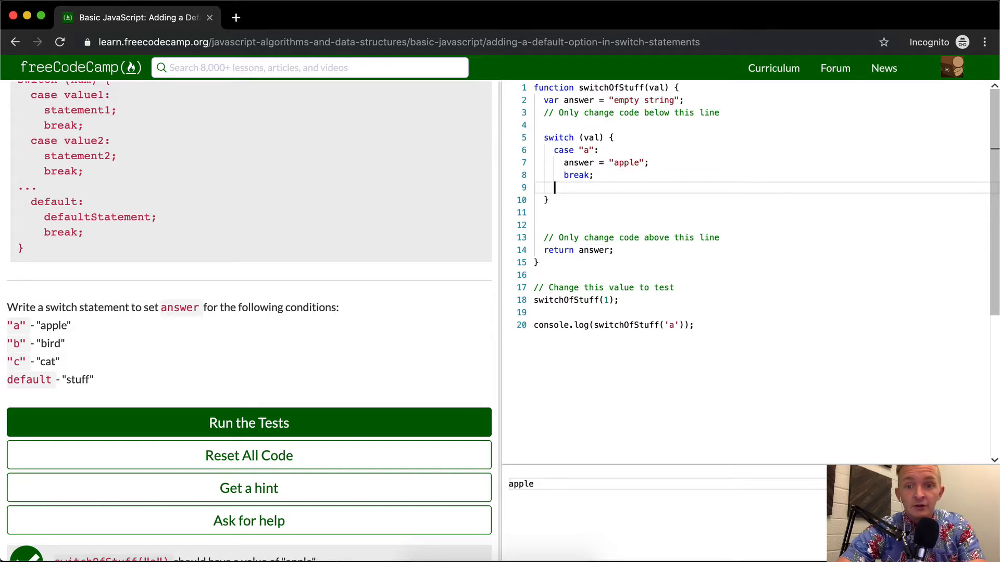
type("case \"b\":")
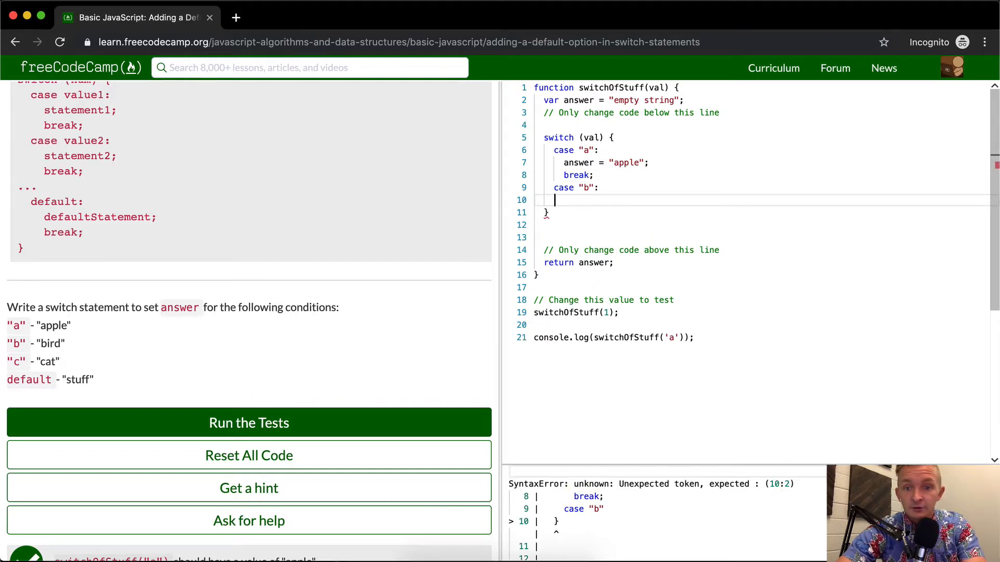
type("answer =")
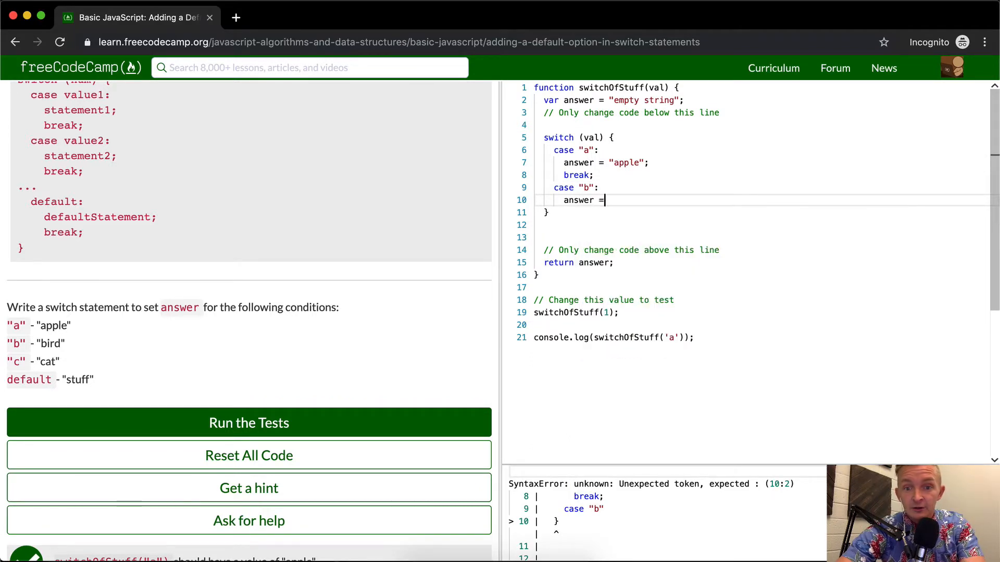
type("\"bird\";")
type("break;")
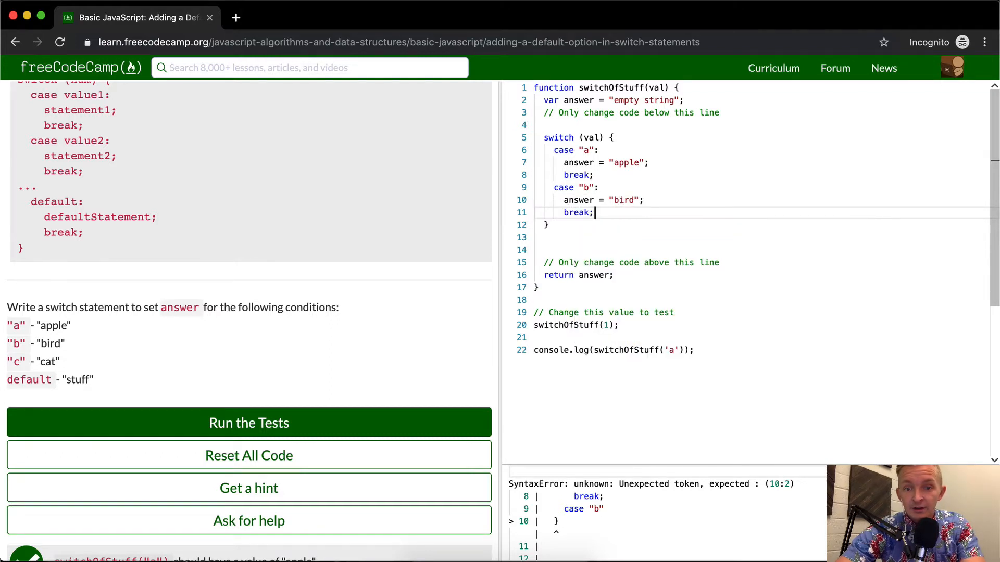
Add case "c" setting answer to "cat" with a break
type("c")
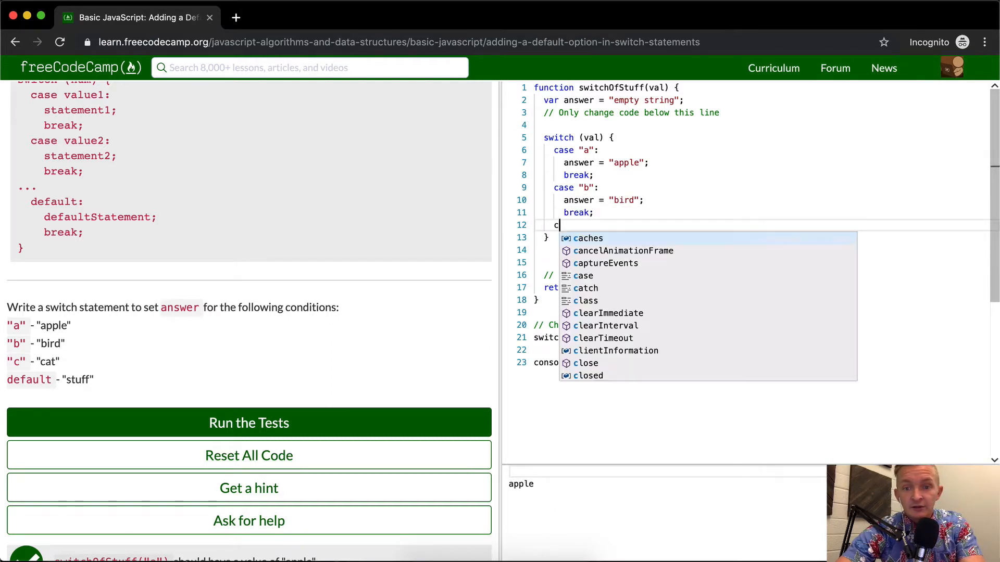
type("ase \"c\";")
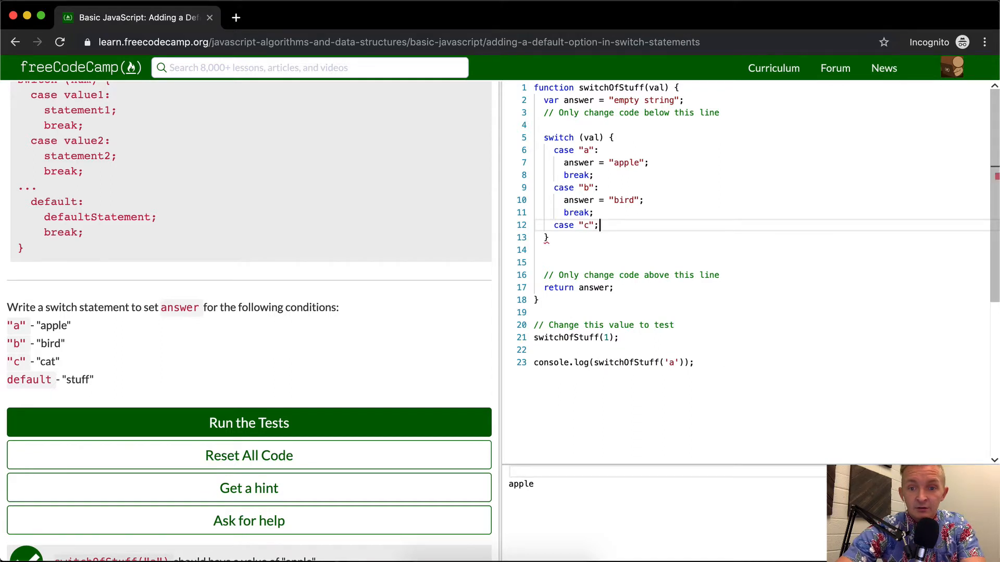
type("a")
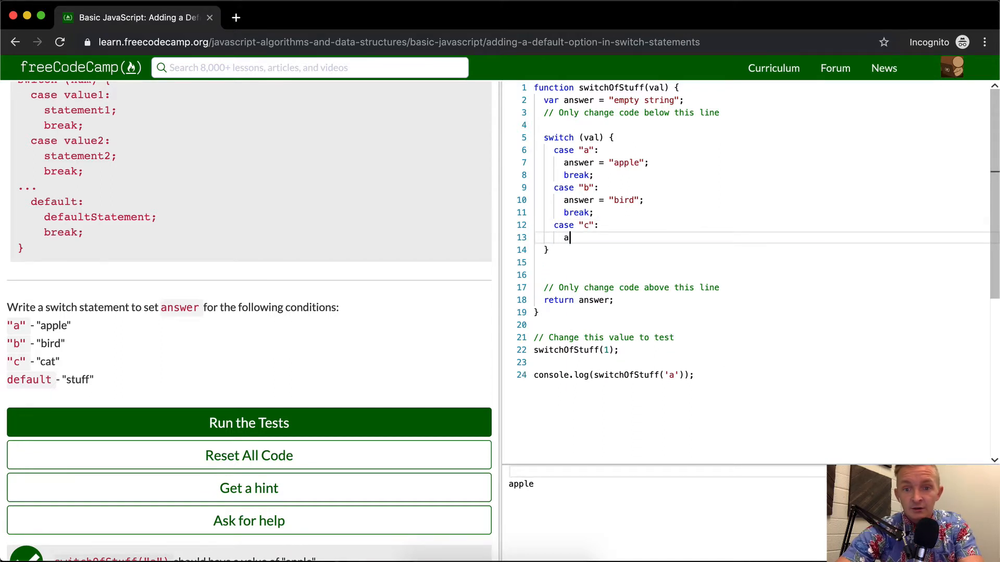
type("nswer = \"\"")
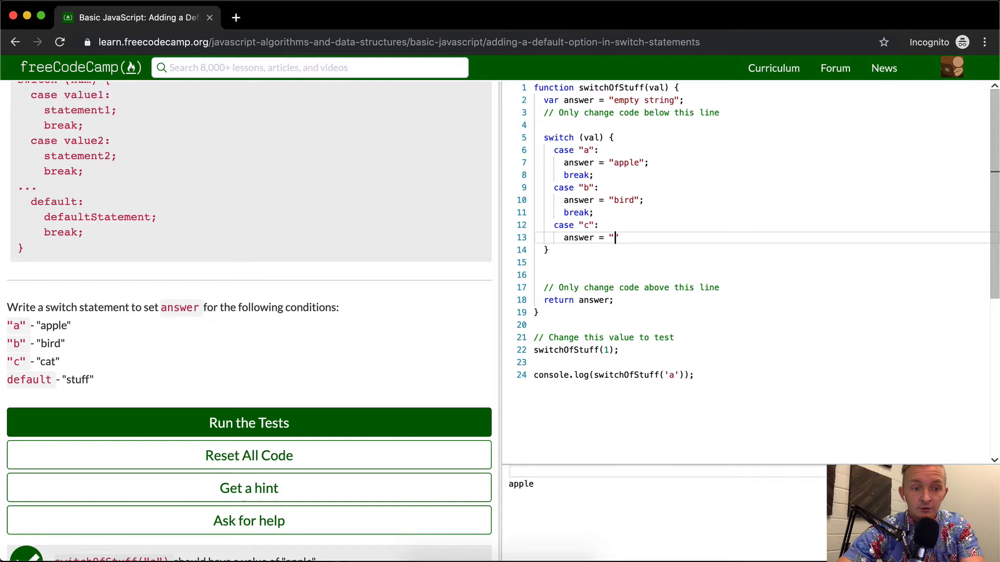
type("cat\"")
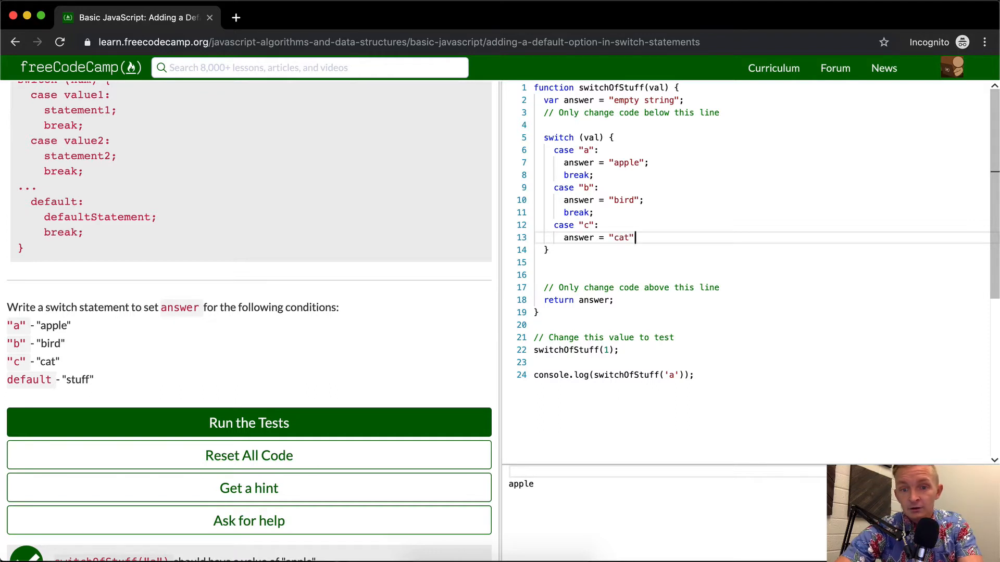
type(";")
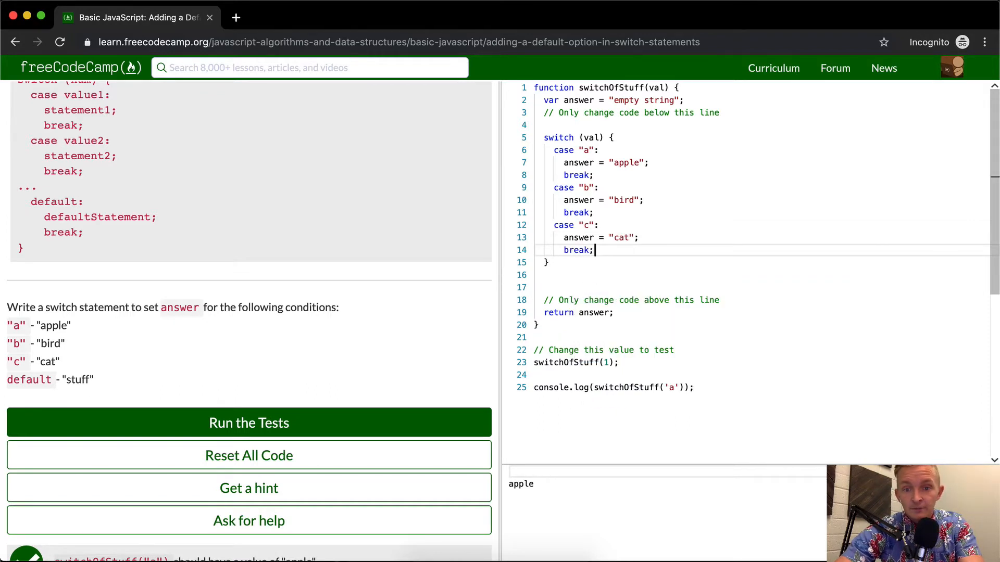
Add a default branch setting answer to "stuff" with a break
type("d")
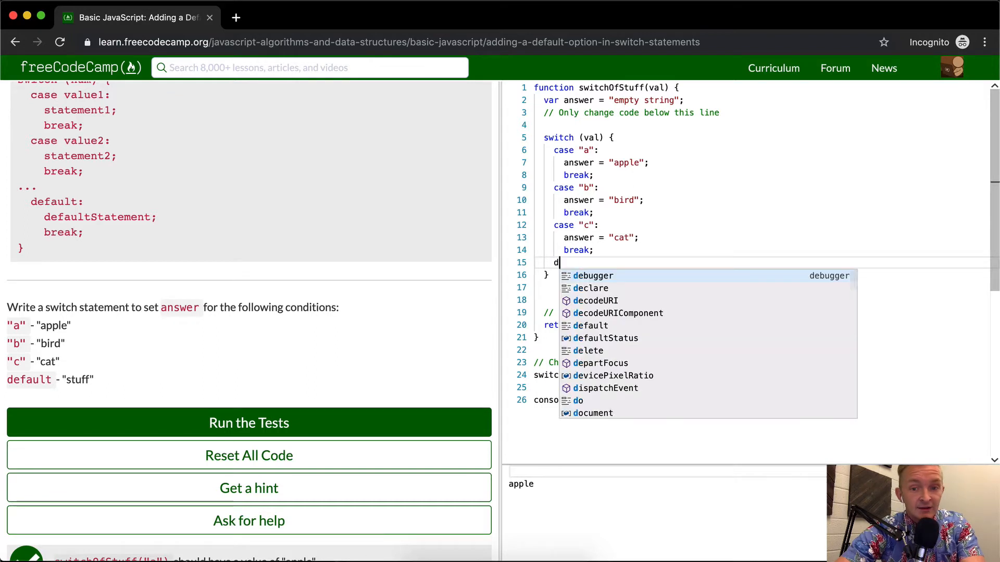
type("efault;")
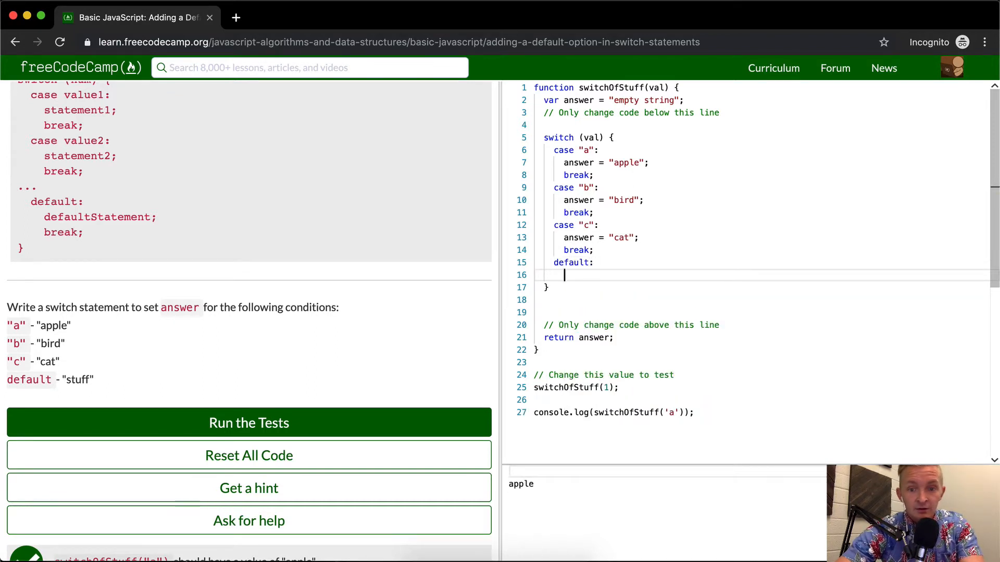
type("answer =")
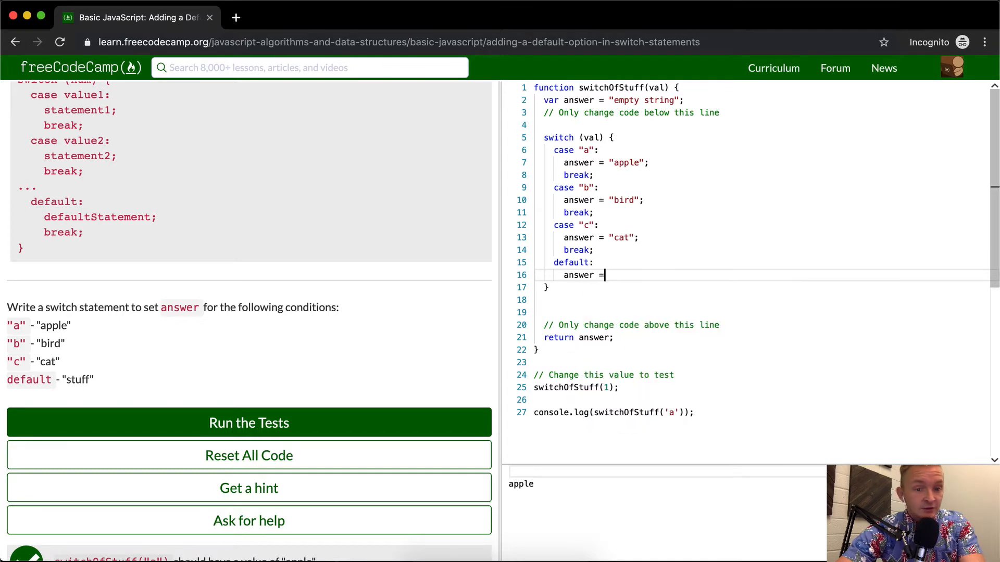
type("\"stu\"")
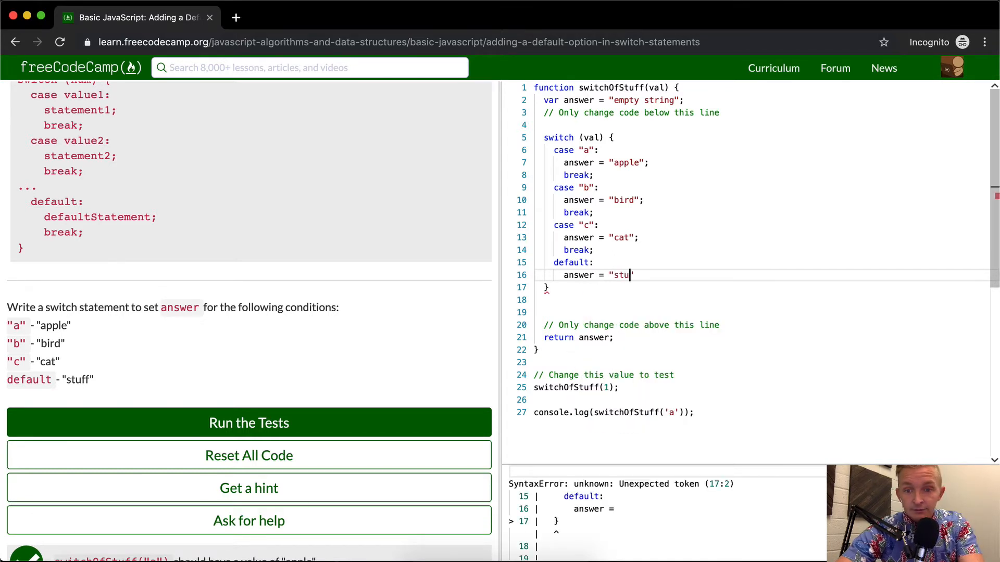
type("ff\";")
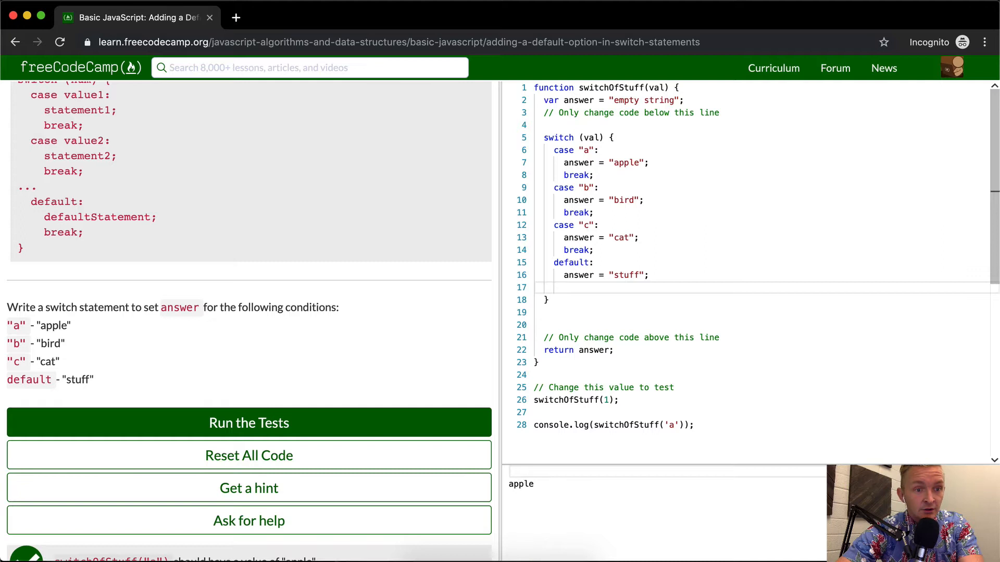
type("break;")
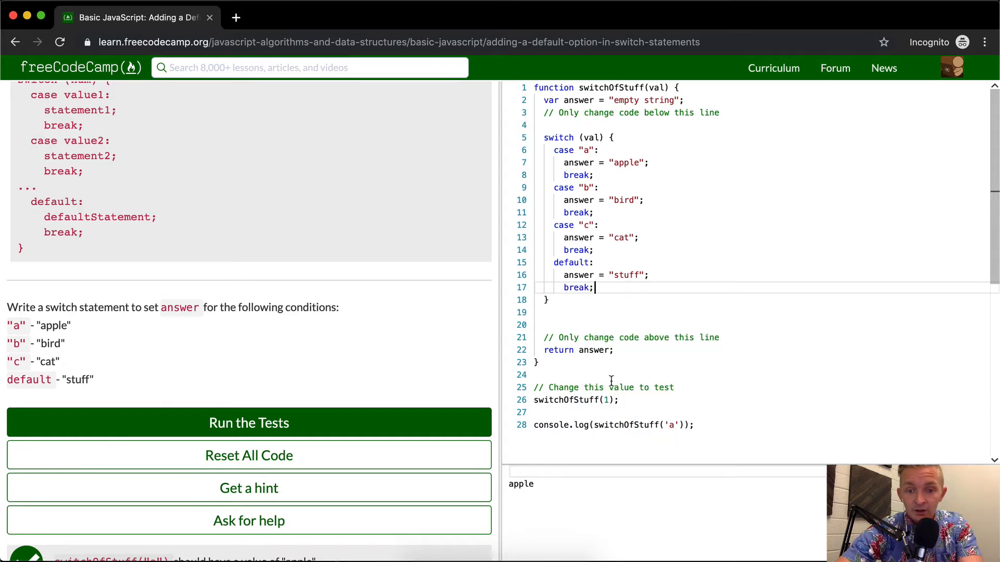
Log switchOfStuff with 'b', 'c', then 'x', printing bird, cat and stuff
scroll("down", 3)
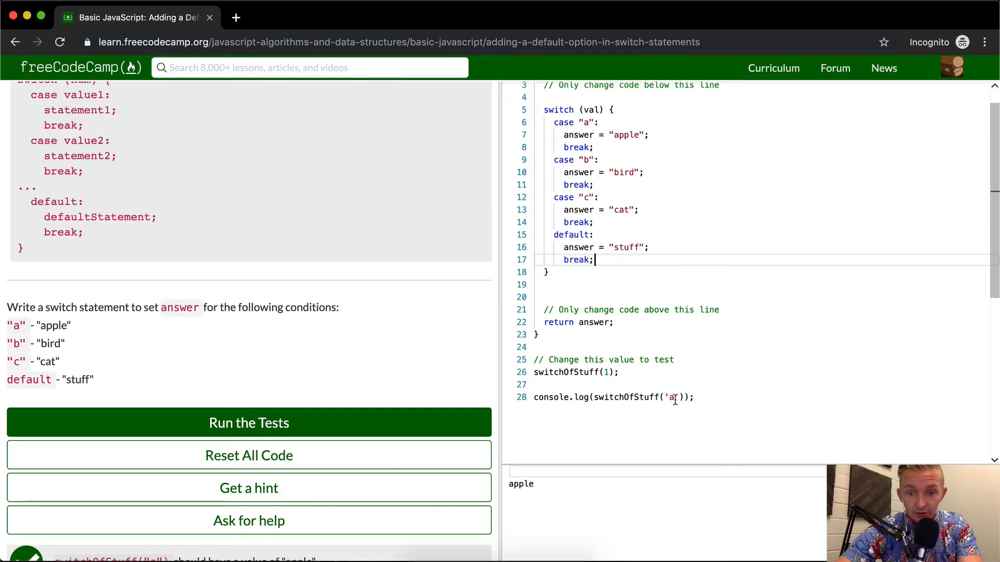
type("b")
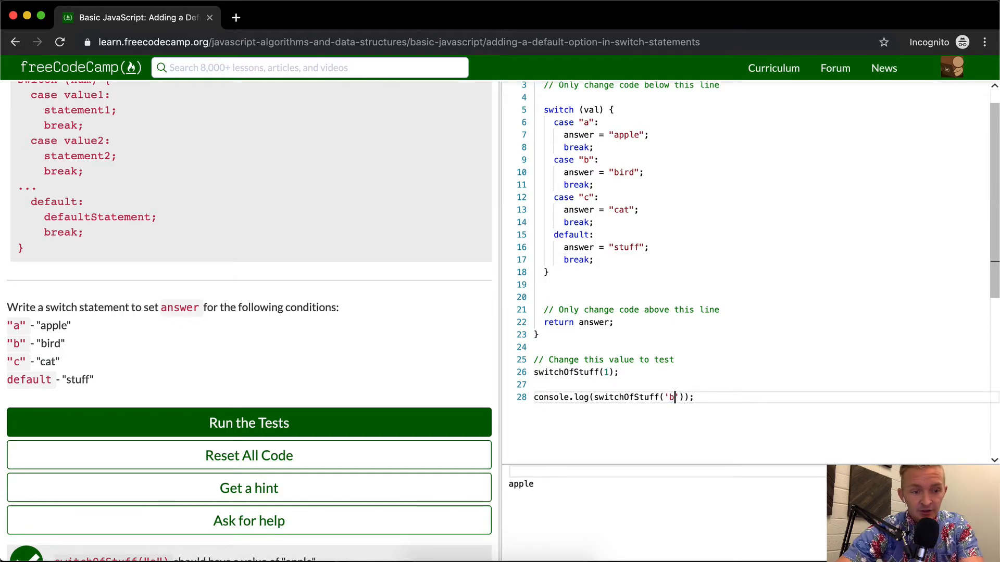
type("v")
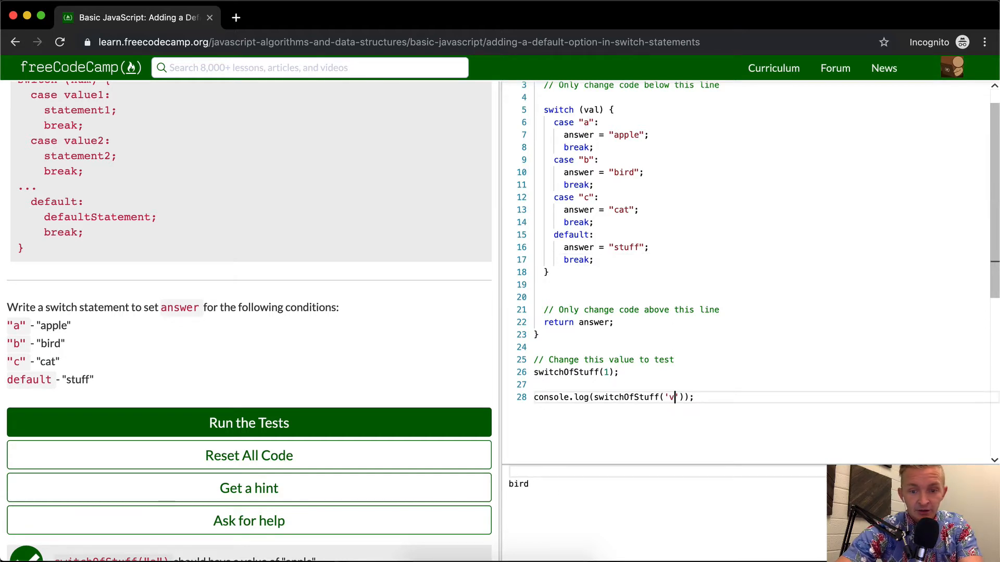
type("c")
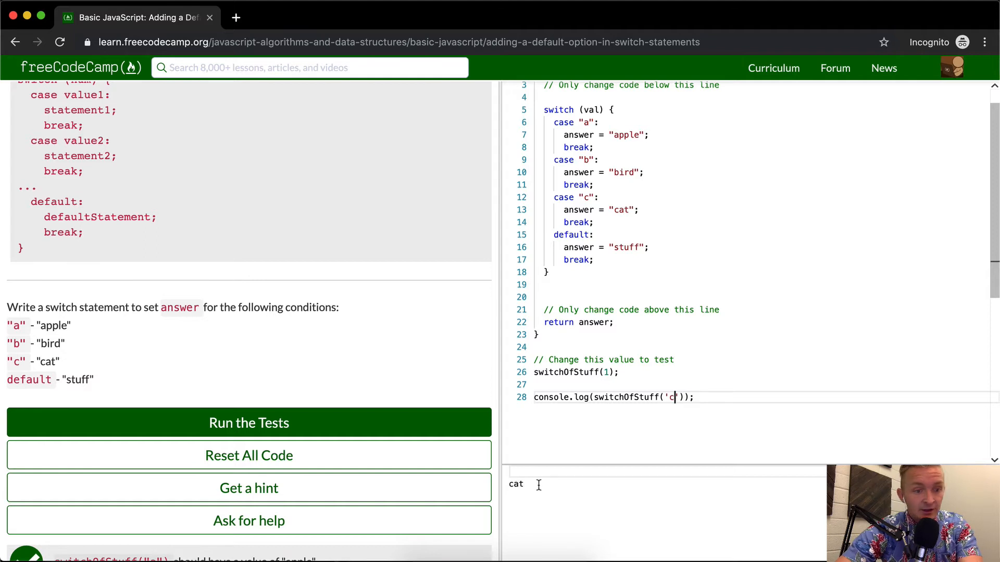
type("x")
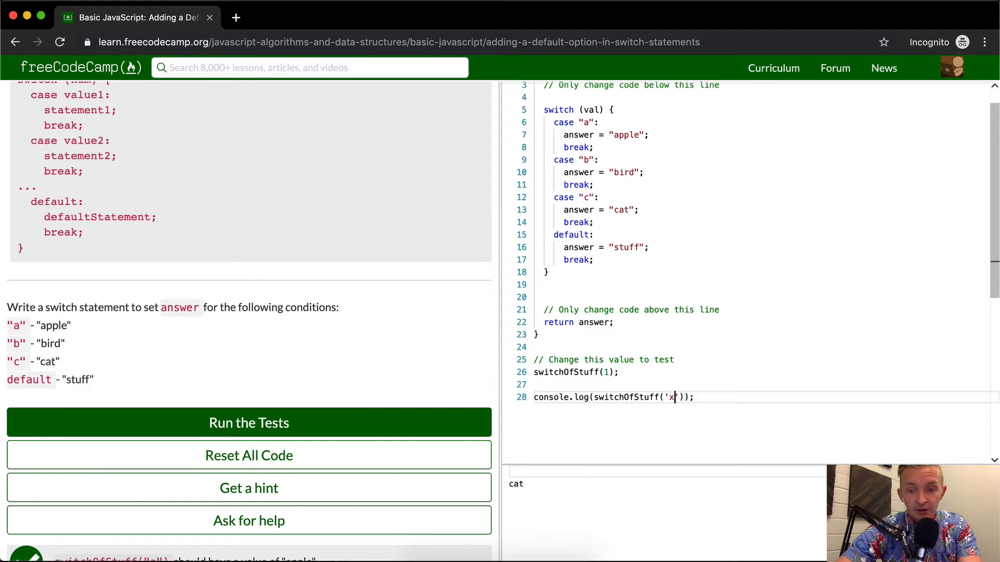
left_click(249, 421)
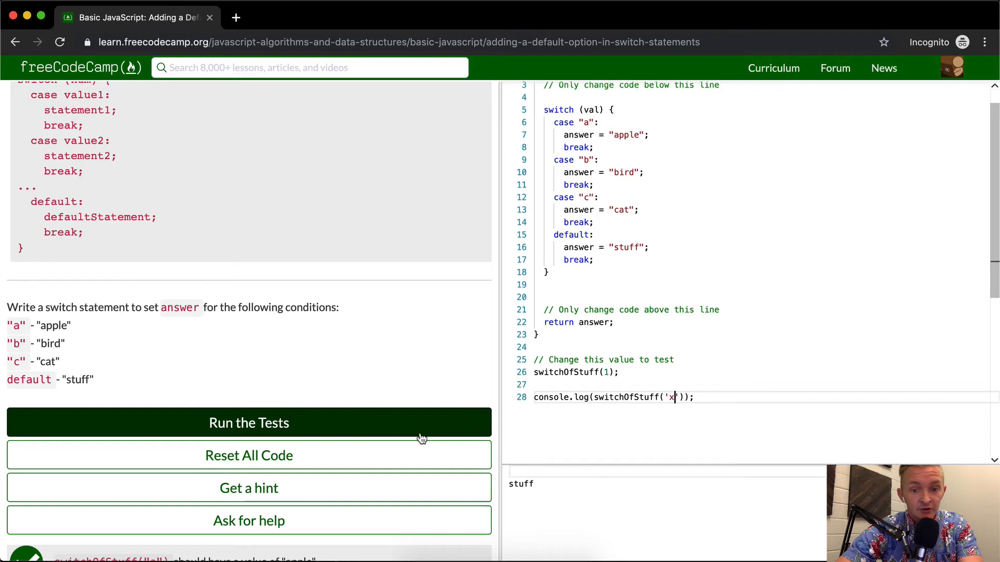
Run the tests to get the all-passed result and dismiss the success message
left_click(249, 422)
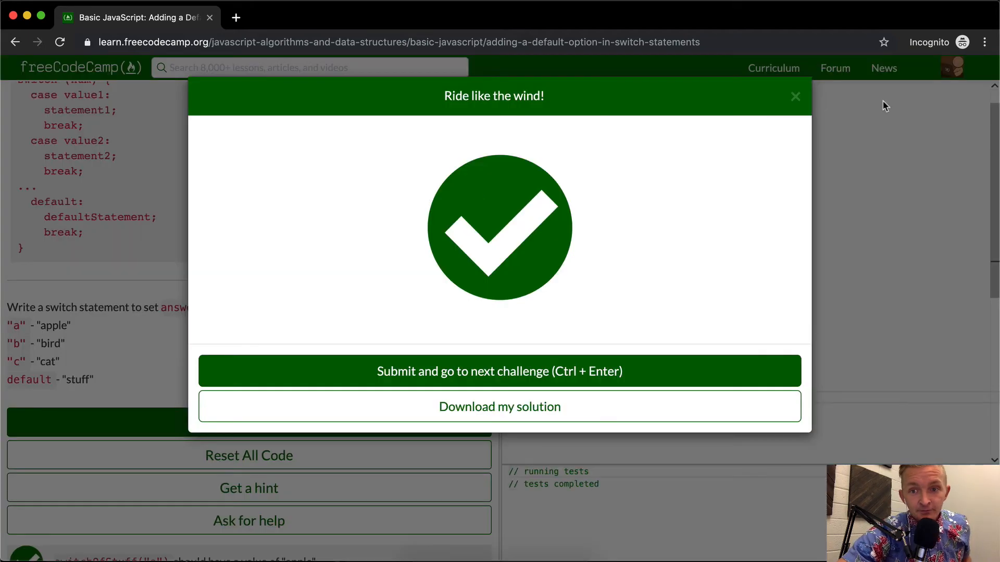
left_click(794, 96)
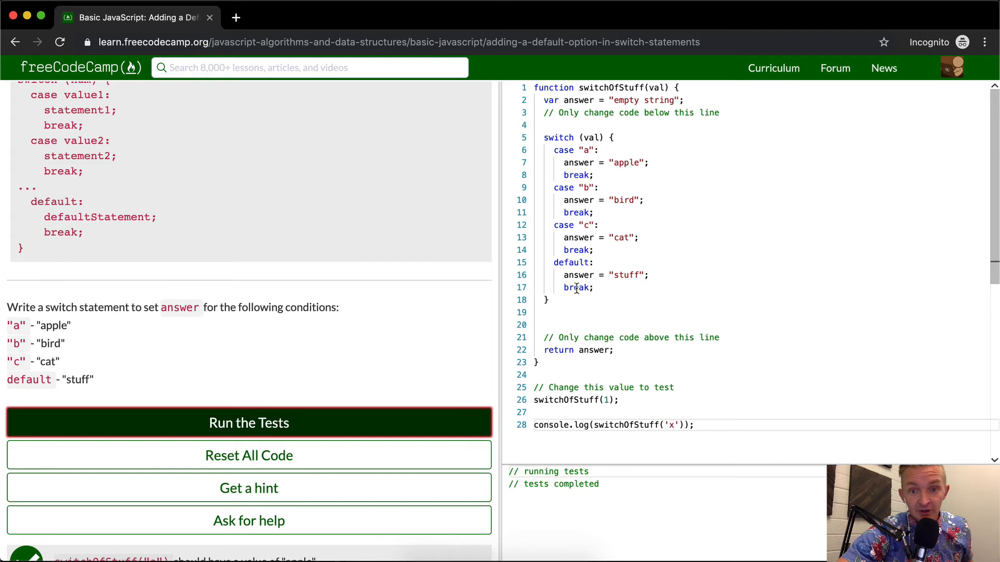
mouse_move(625, 326)
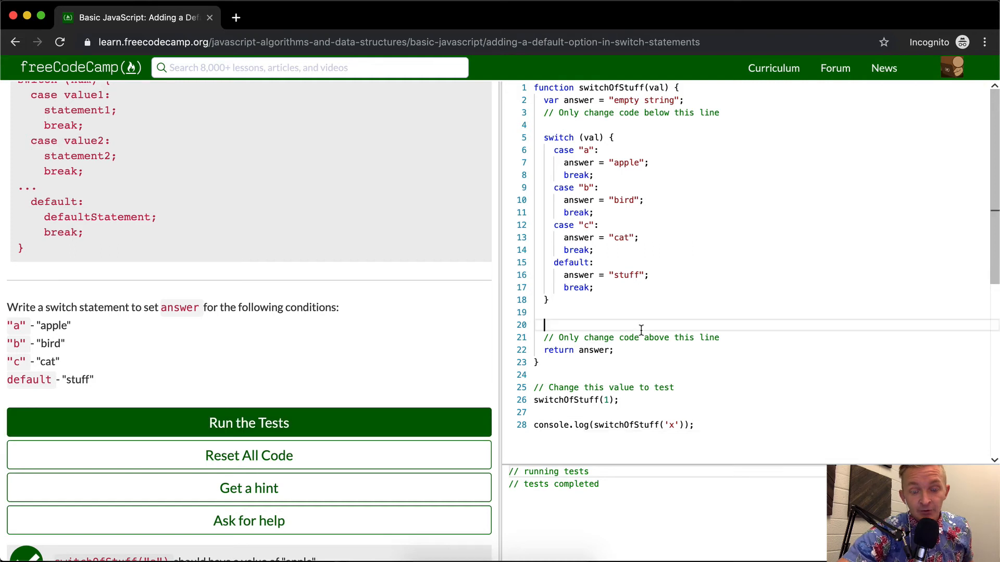
Delete the extra blank line after the switch and rerun the tests to pass again
key("Backspace")
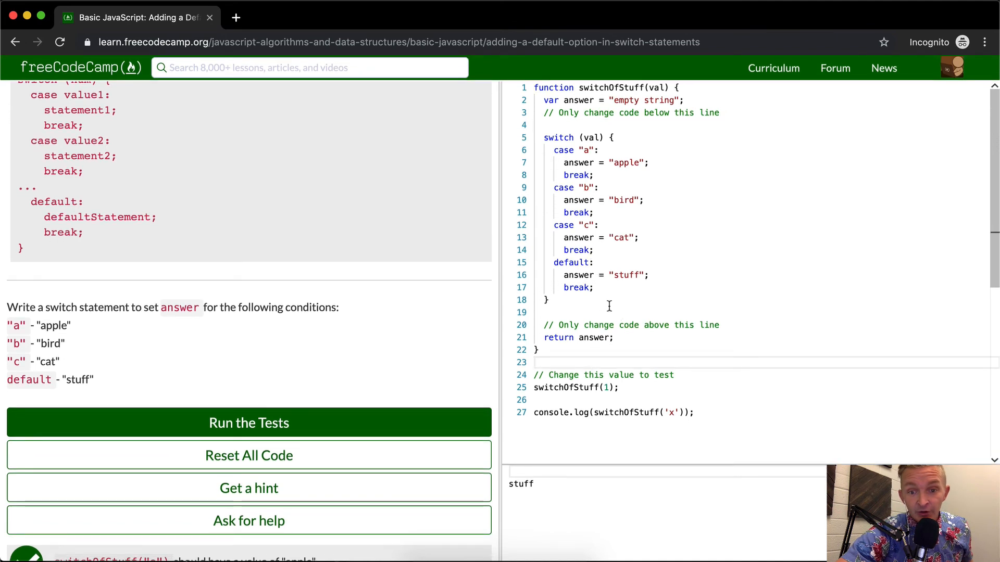
left_click_drag(561, 262, 546, 300)
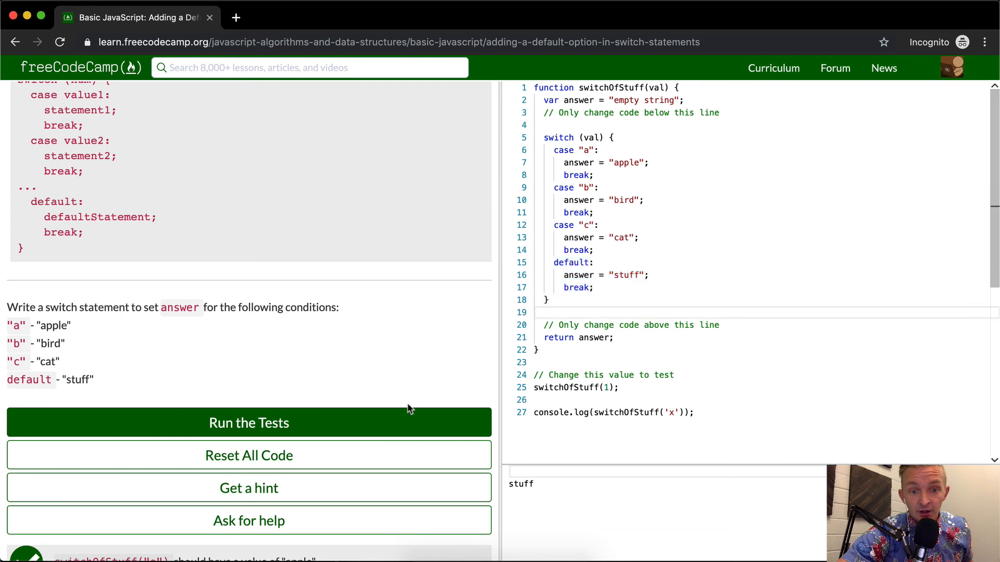
left_click(249, 422)
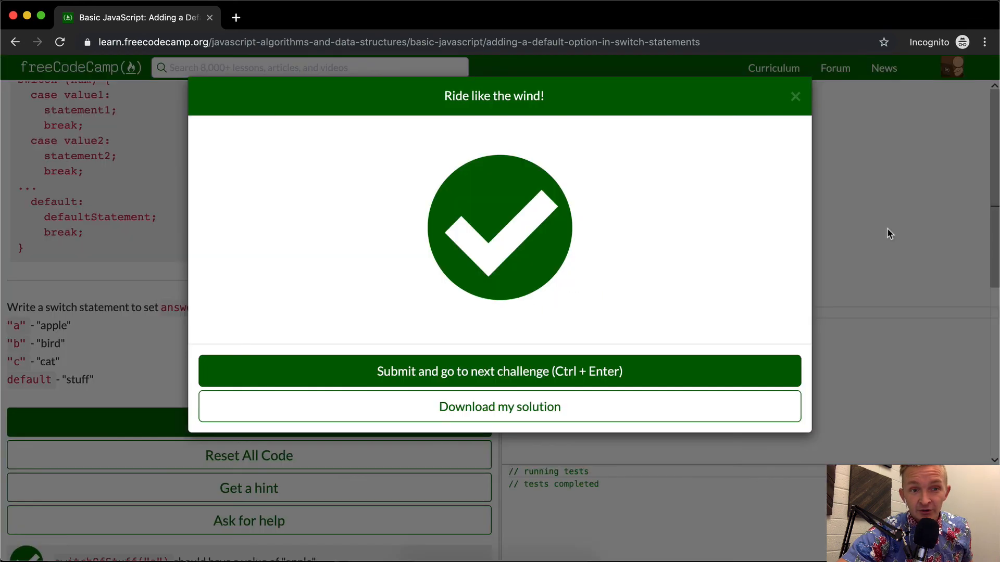